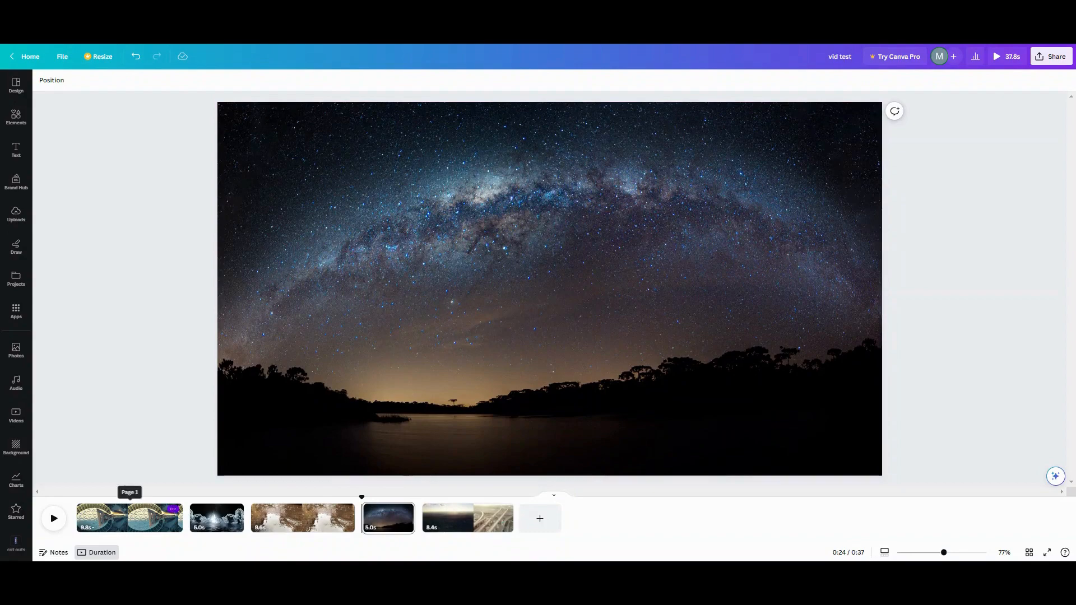
- Select the first clip and play the five-clip video from the start
click(128, 518)
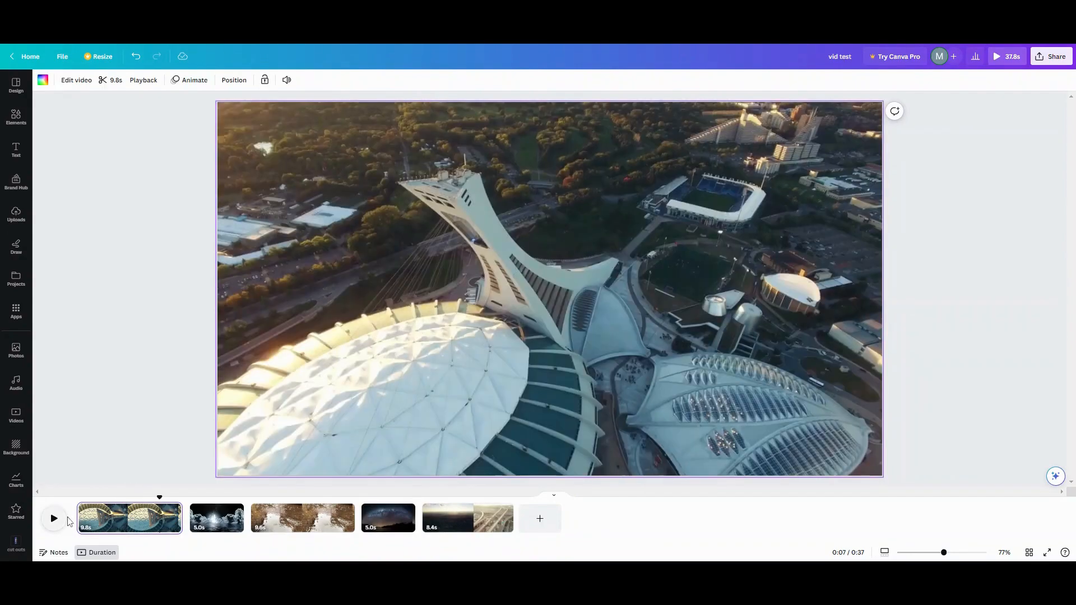
click(54, 519)
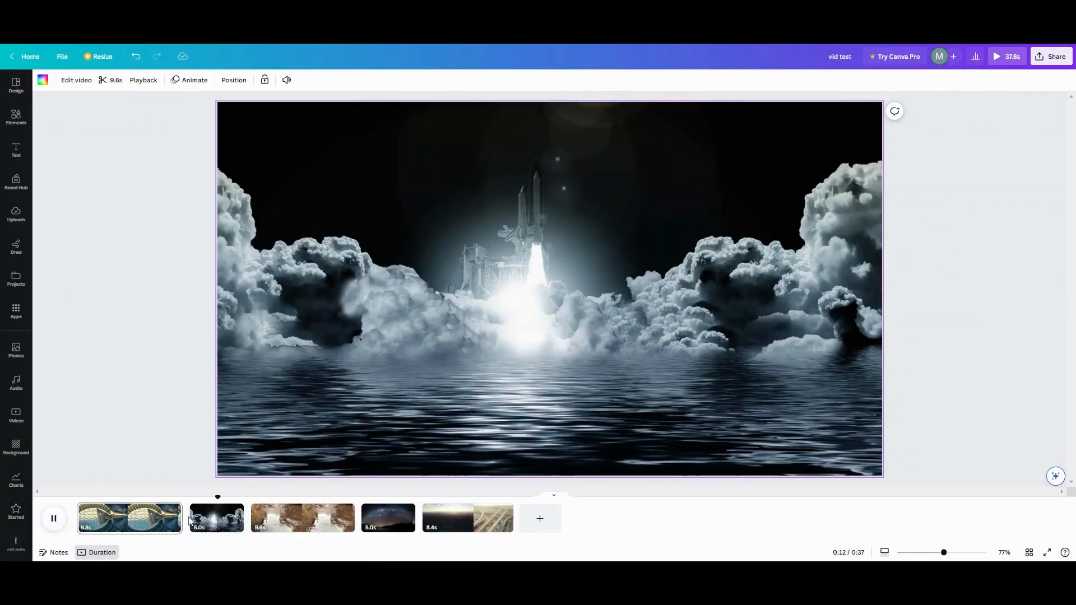
mouse_move(191, 511)
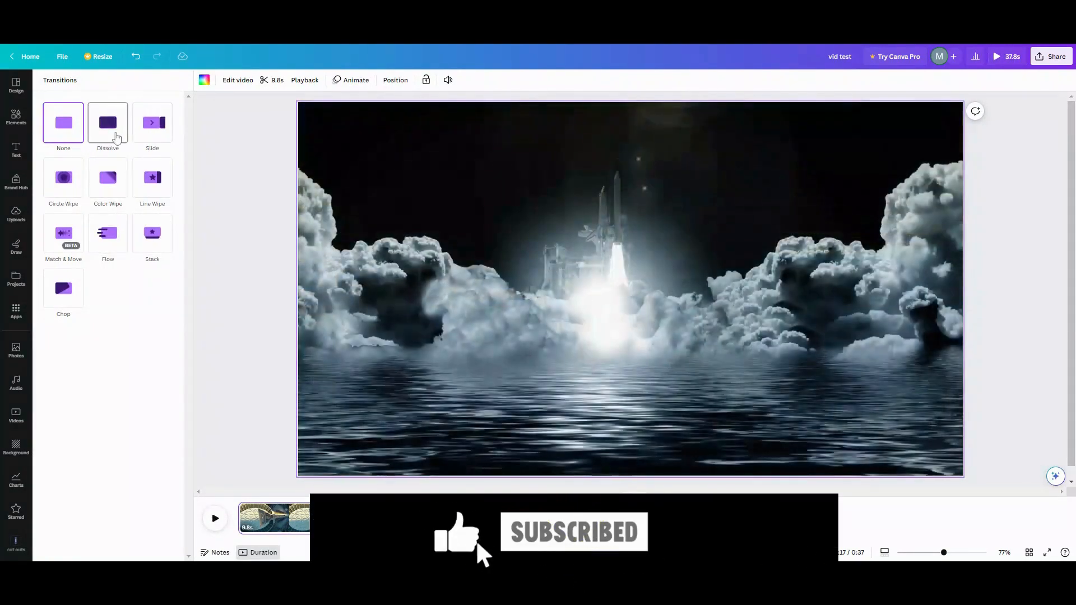
- Apply a Dissolve between clips 1 and 2, preview it, and lengthen it to 2.4 seconds
click(107, 122)
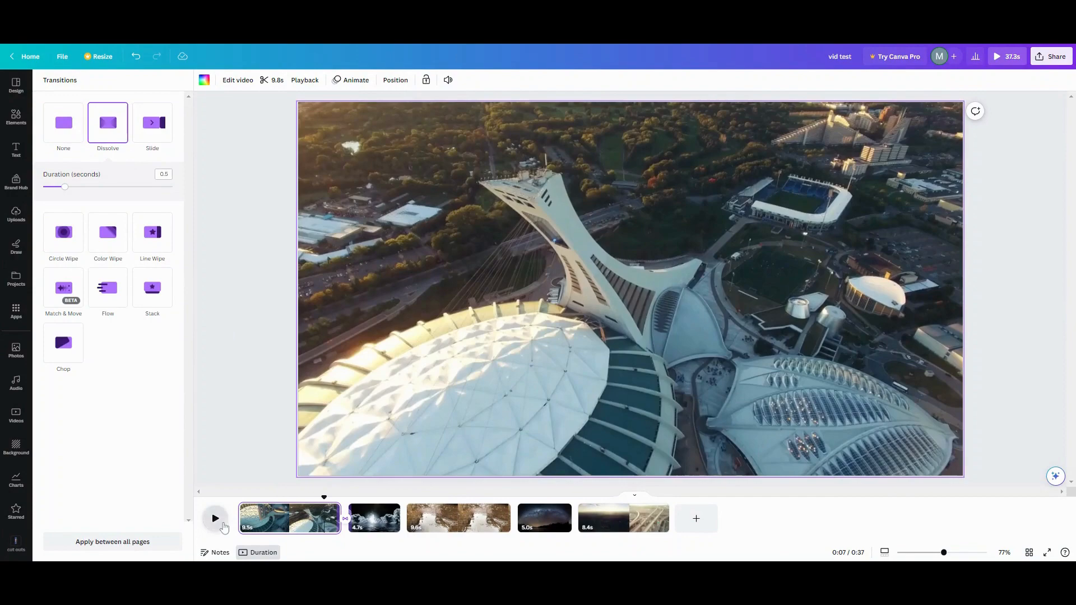
click(215, 519)
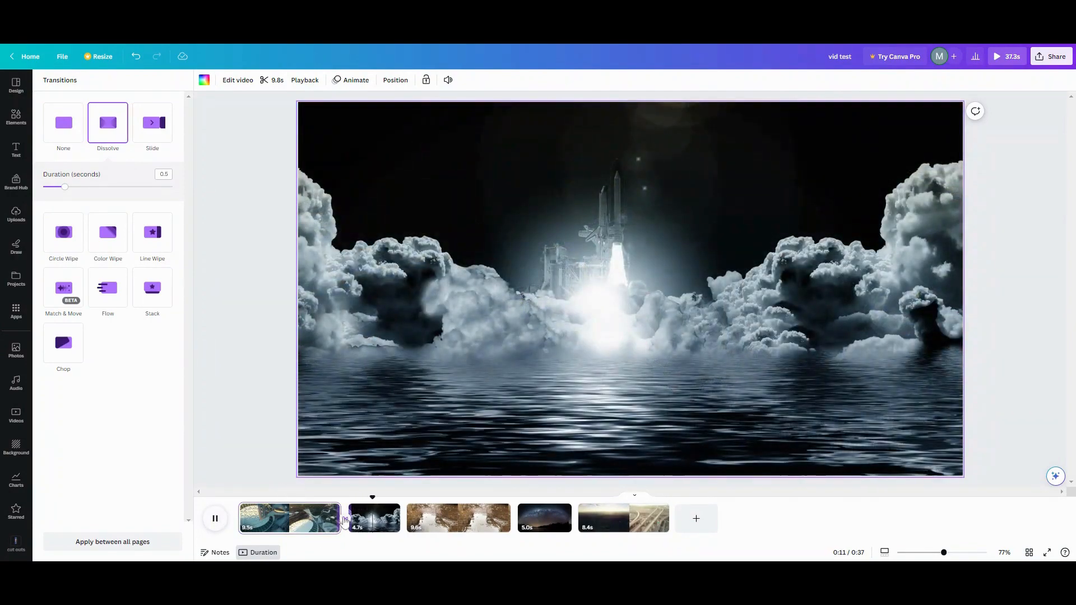
click(215, 518)
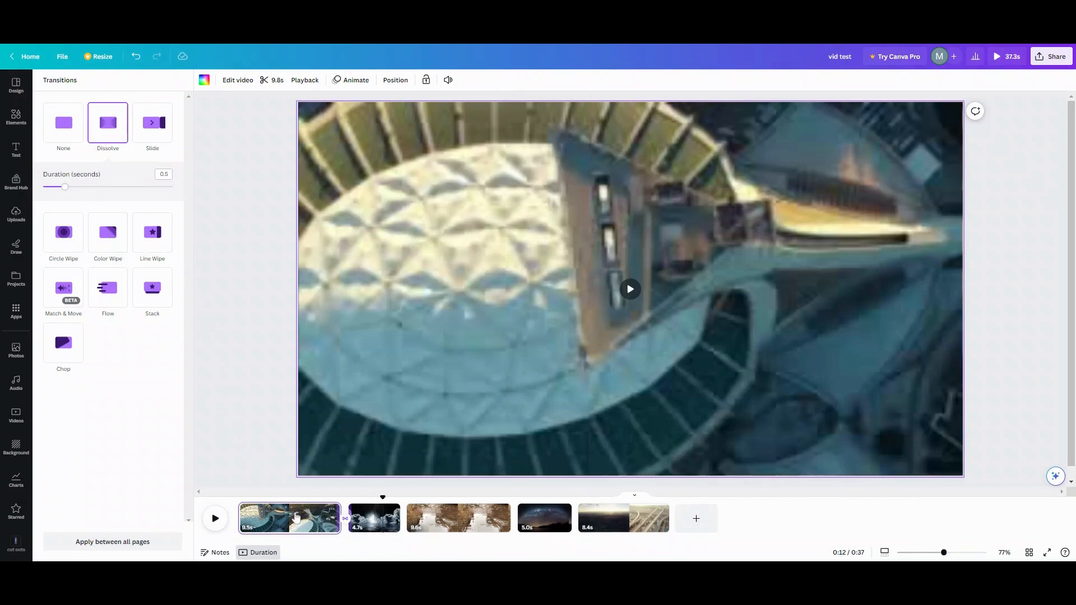
mouse_move(323, 527)
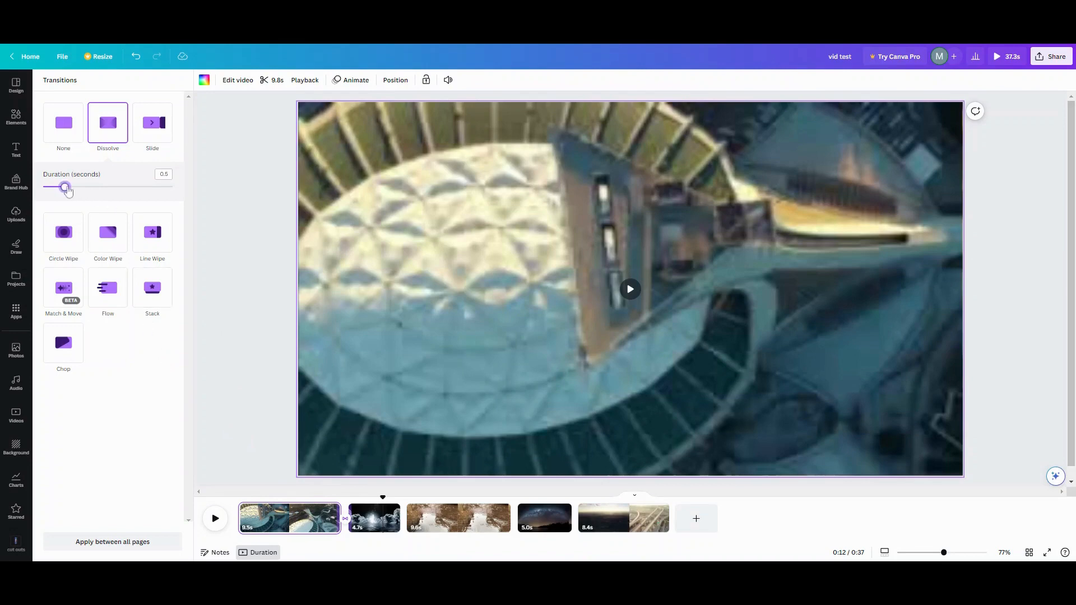
drag(66, 186, 167, 186)
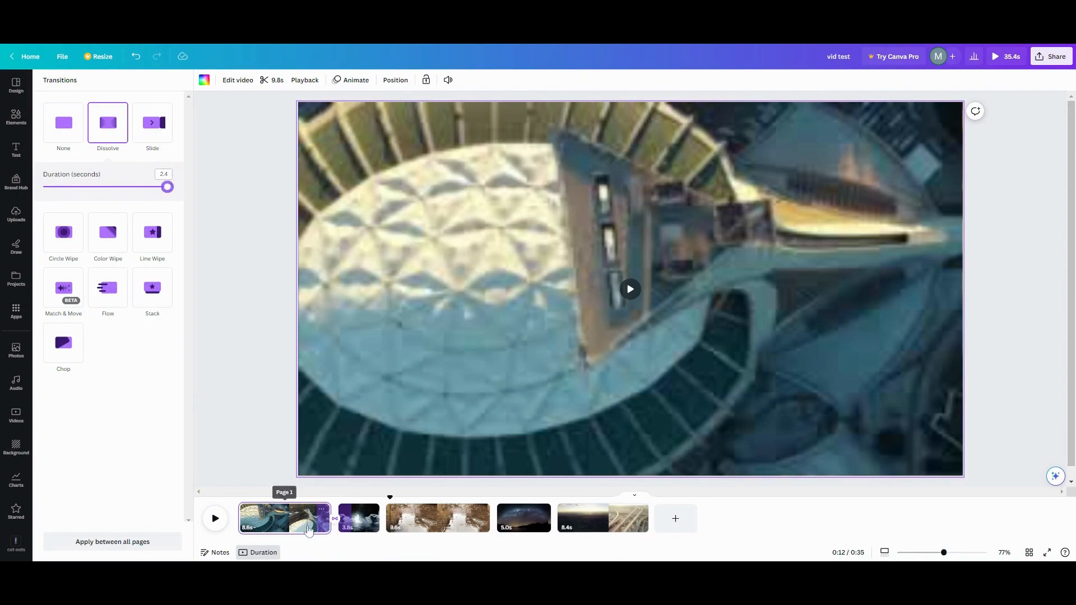
click(215, 517)
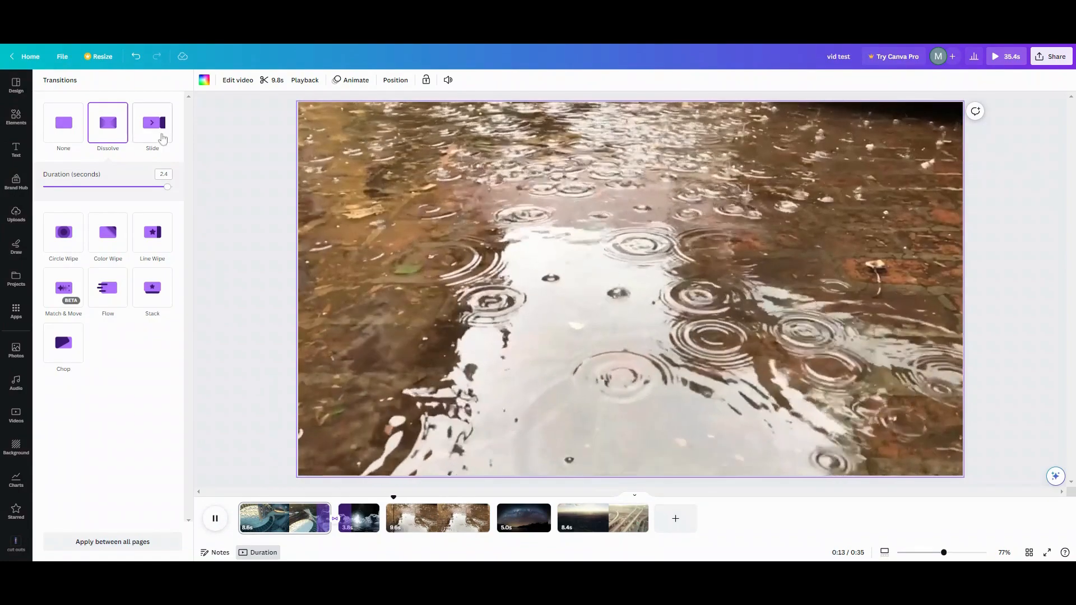
- Apply a Slide between clips 2 and 3 and lengthen it to 2.4 seconds
click(152, 122)
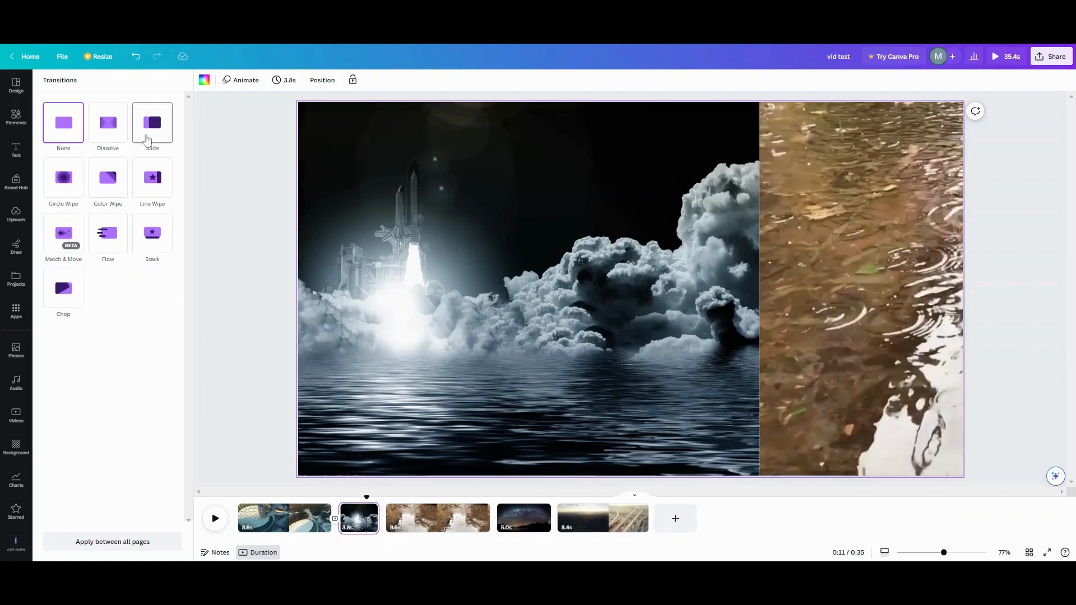
click(152, 123)
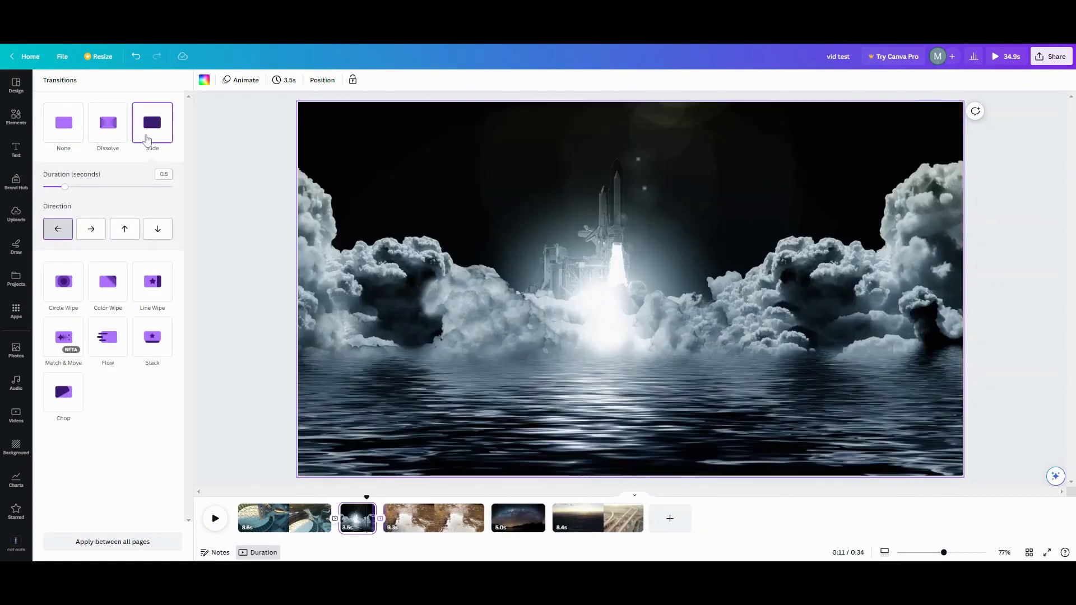
drag(64, 186, 74, 186)
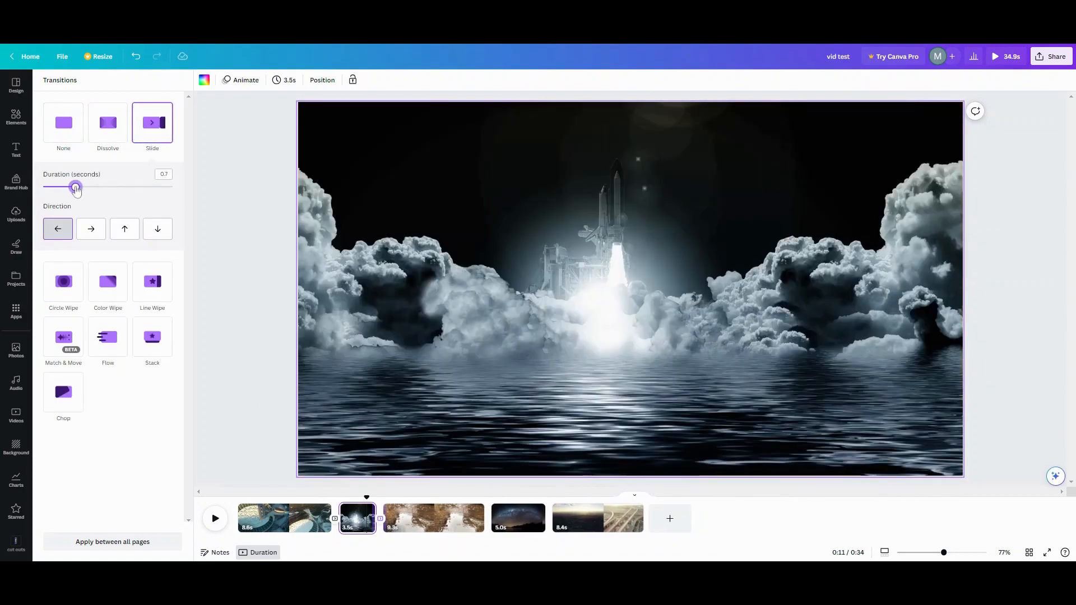
drag(75, 186, 167, 186)
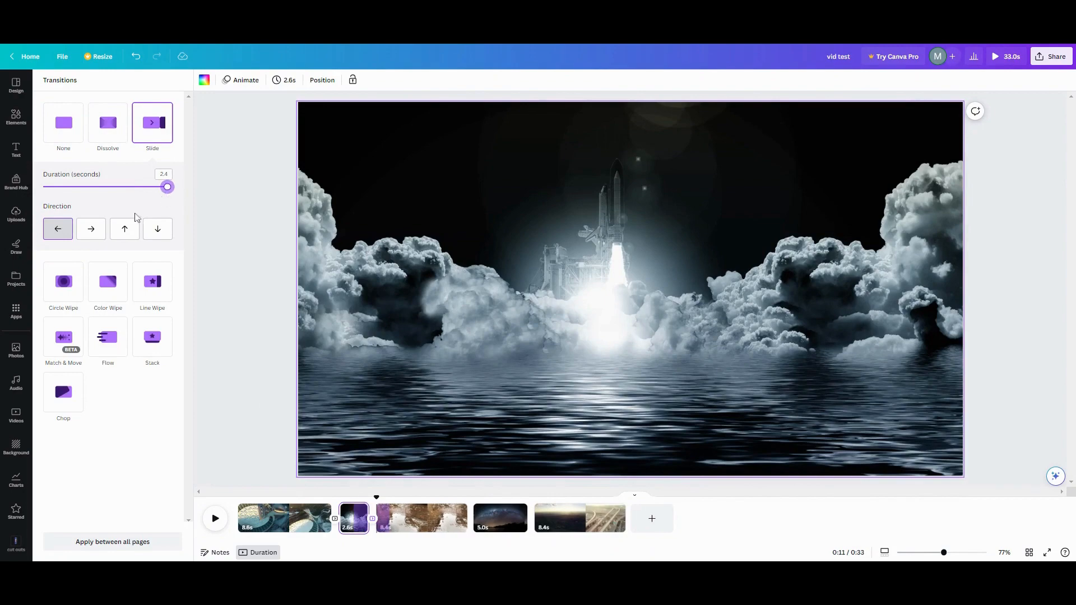
- Try the Slide direction options, settling on a downward slide
click(125, 229)
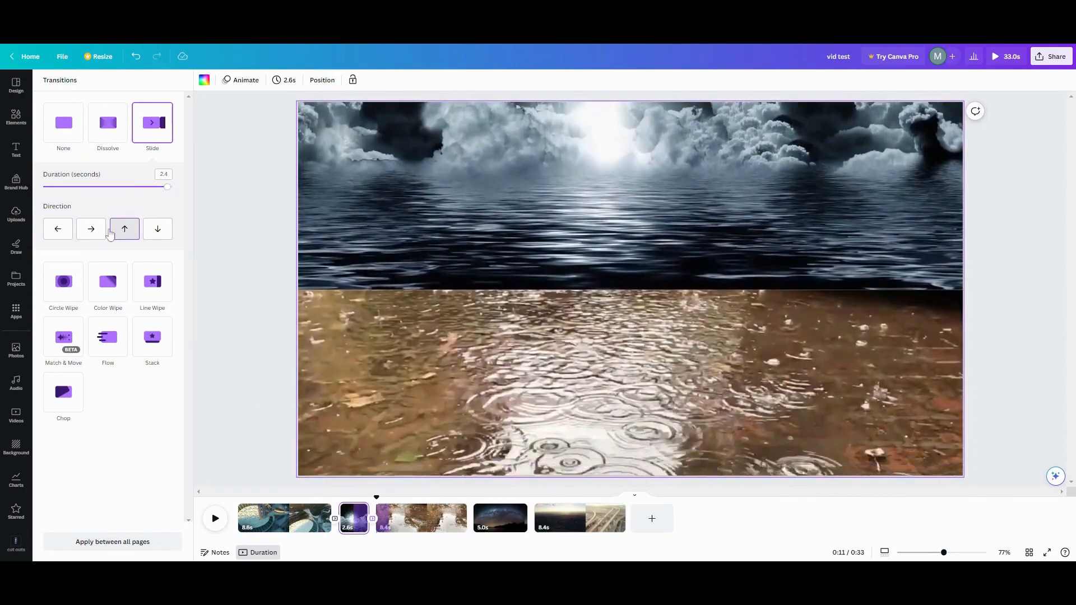
click(91, 229)
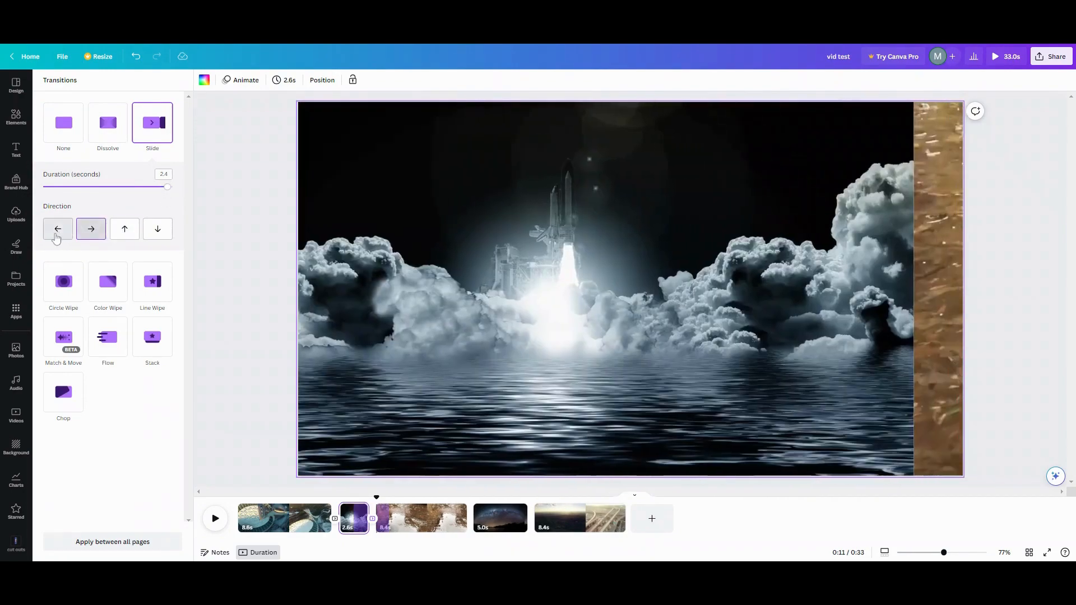
click(157, 229)
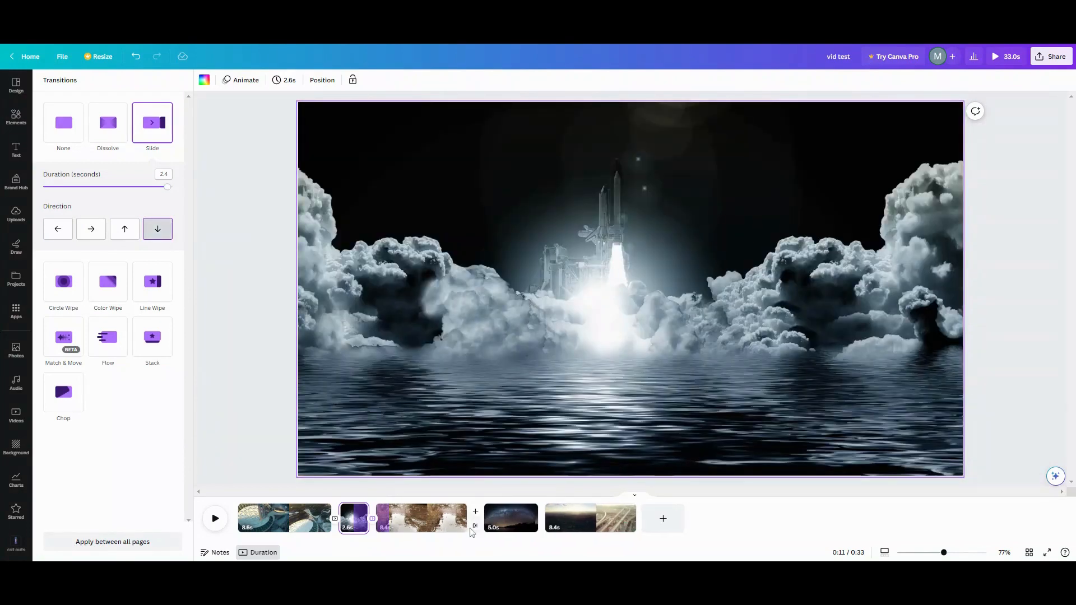
- Apply a Circle Wipe between clips 3 and 4, lengthened to 1.7 seconds
click(421, 517)
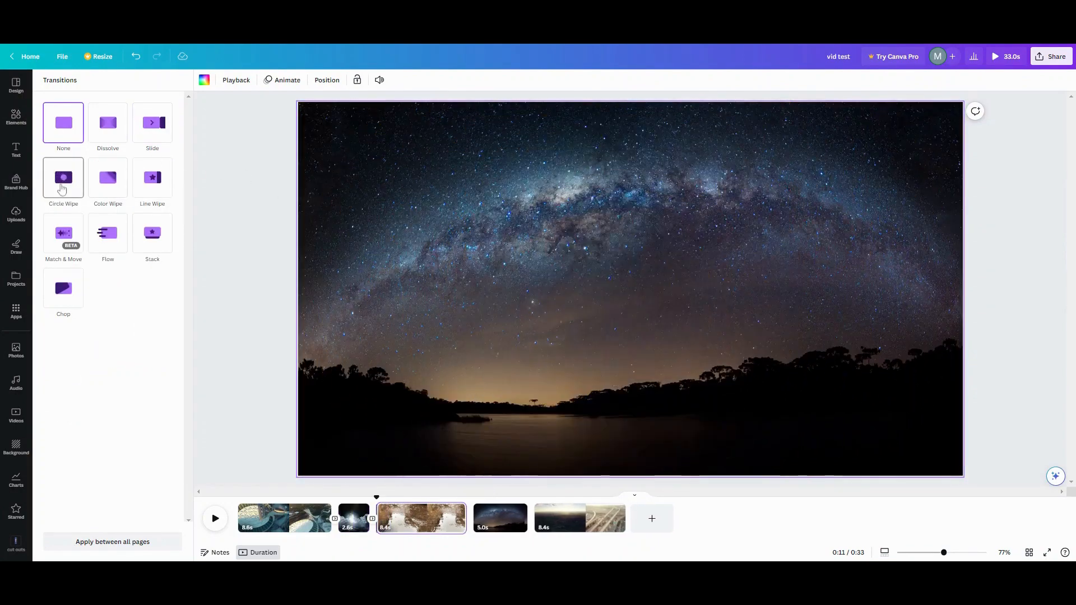
click(63, 177)
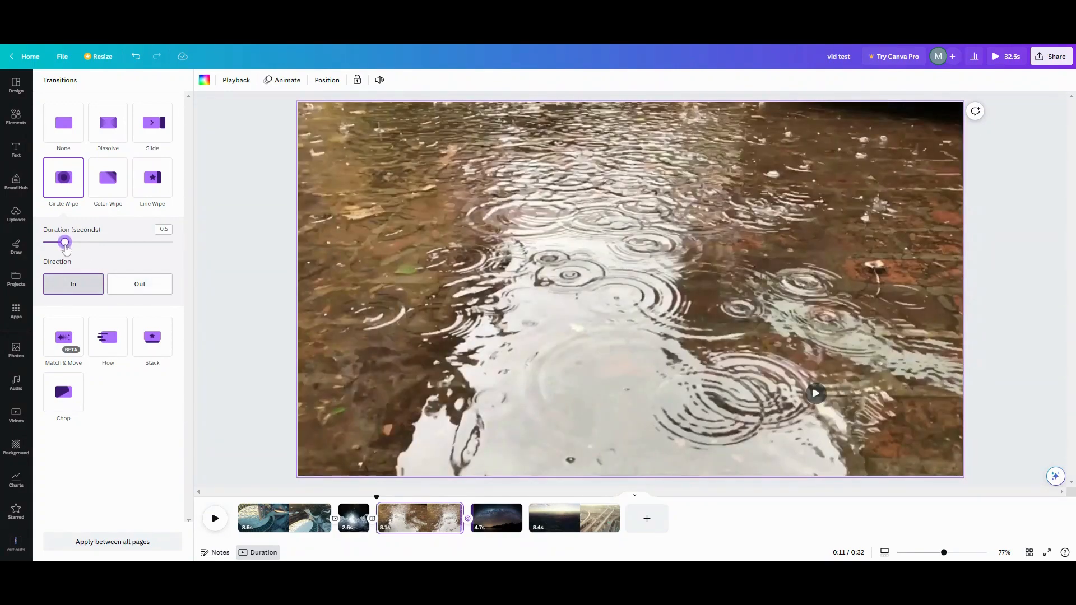
drag(64, 242, 129, 242)
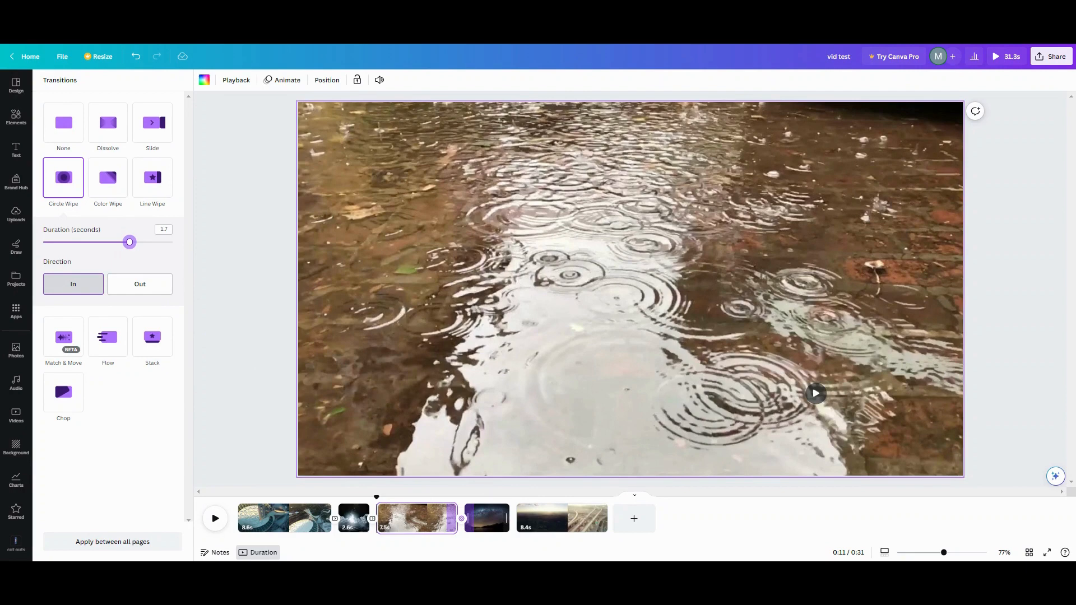
mouse_move(478, 526)
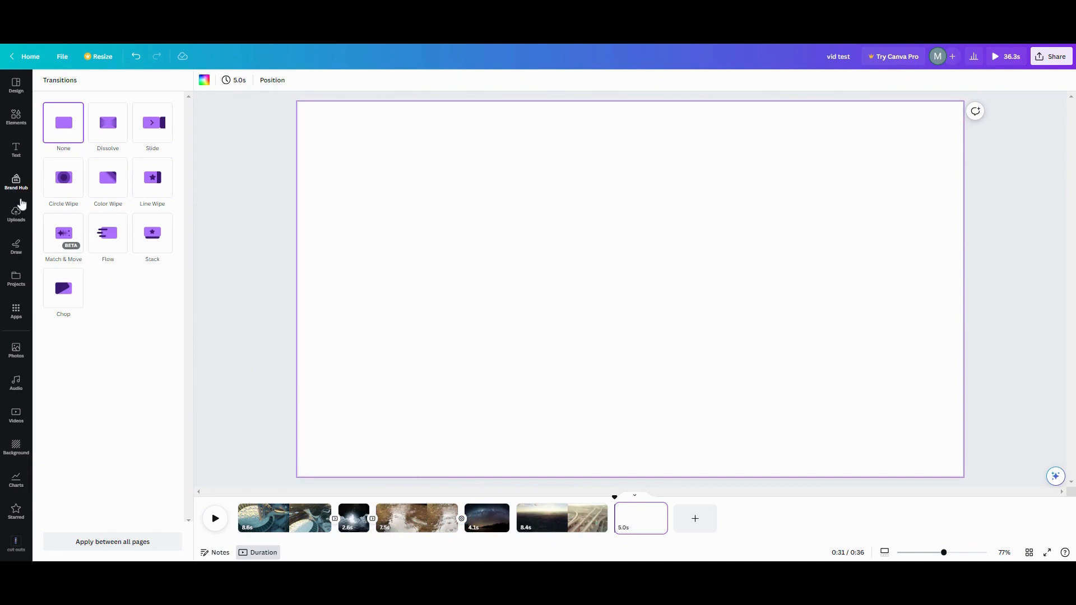
- Set the wall-painting photo as page background; select the laptop (2.4 s) and wall-painting (3.1 s) pages
click(15, 351)
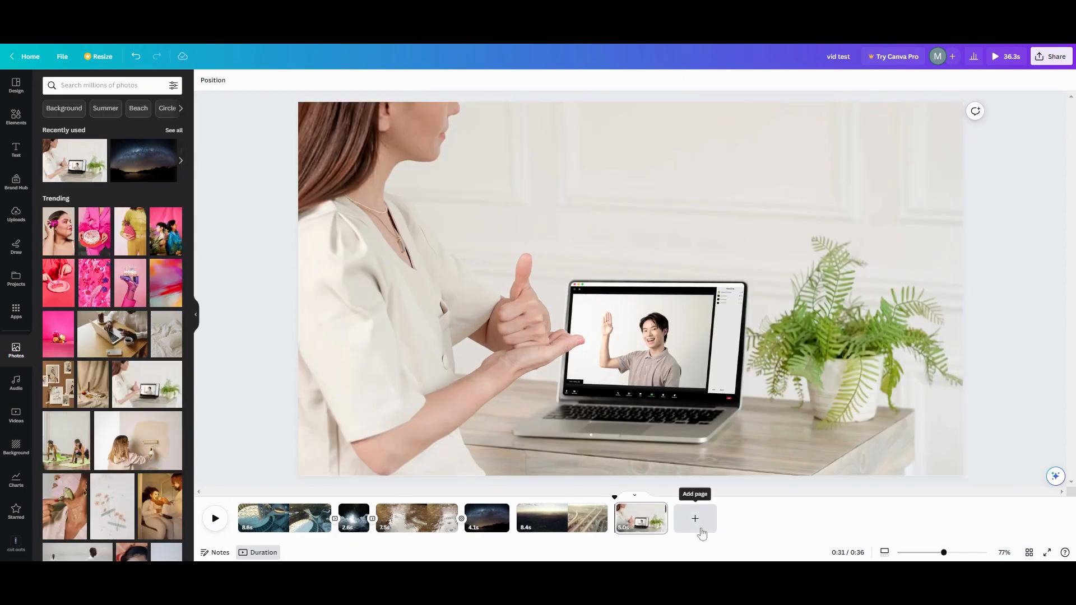
click(694, 519)
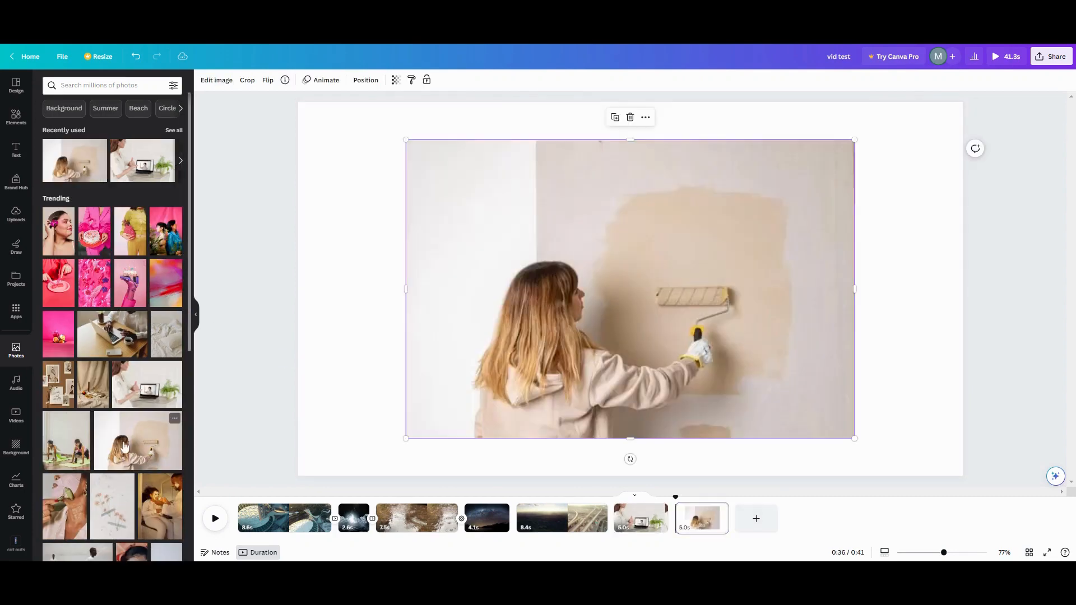
click(645, 117)
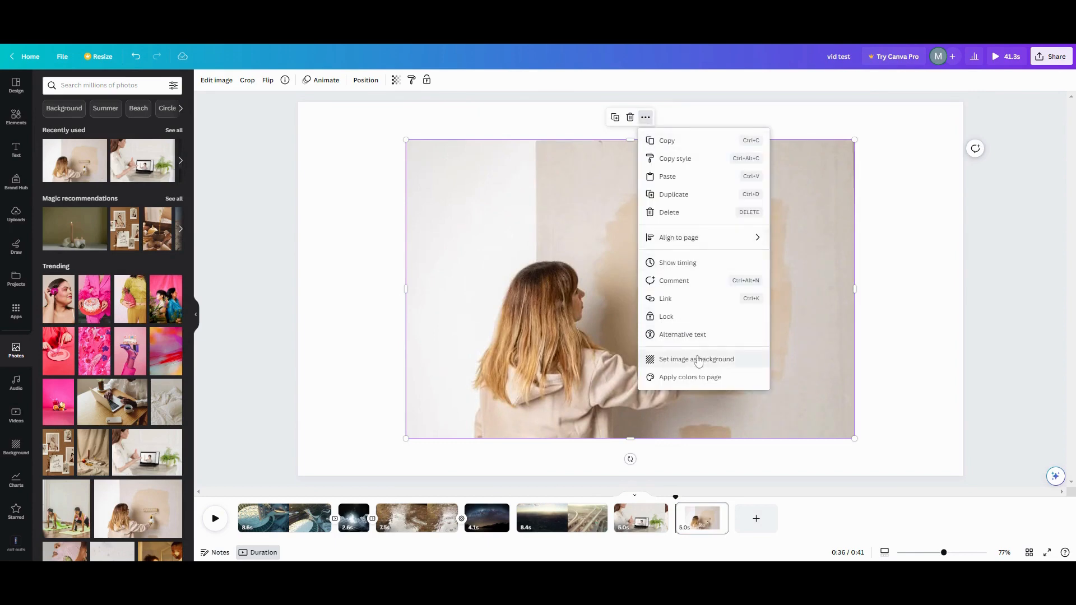
click(696, 359)
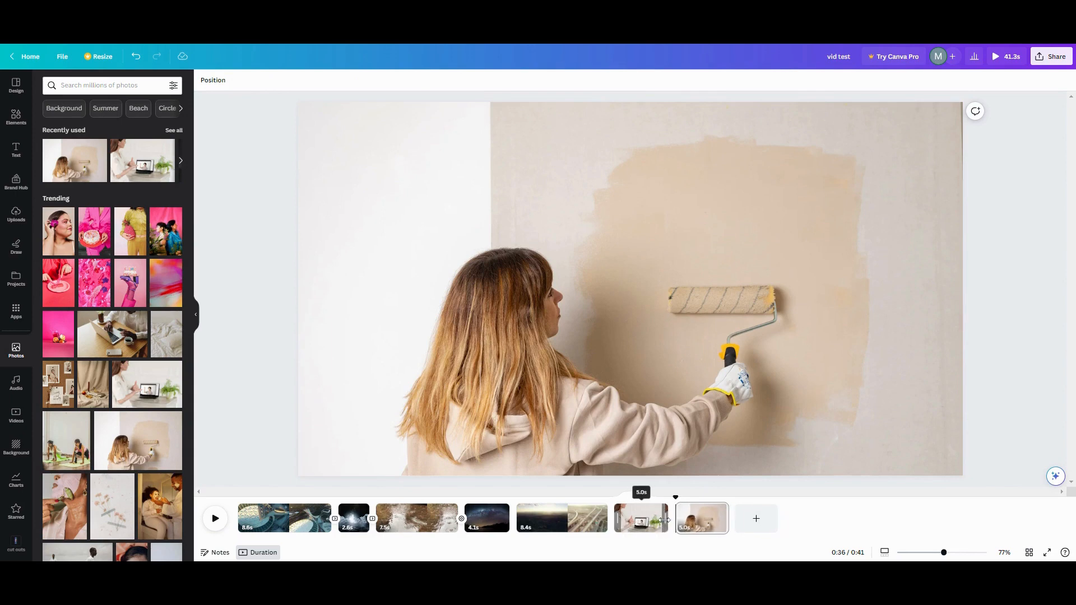
click(627, 517)
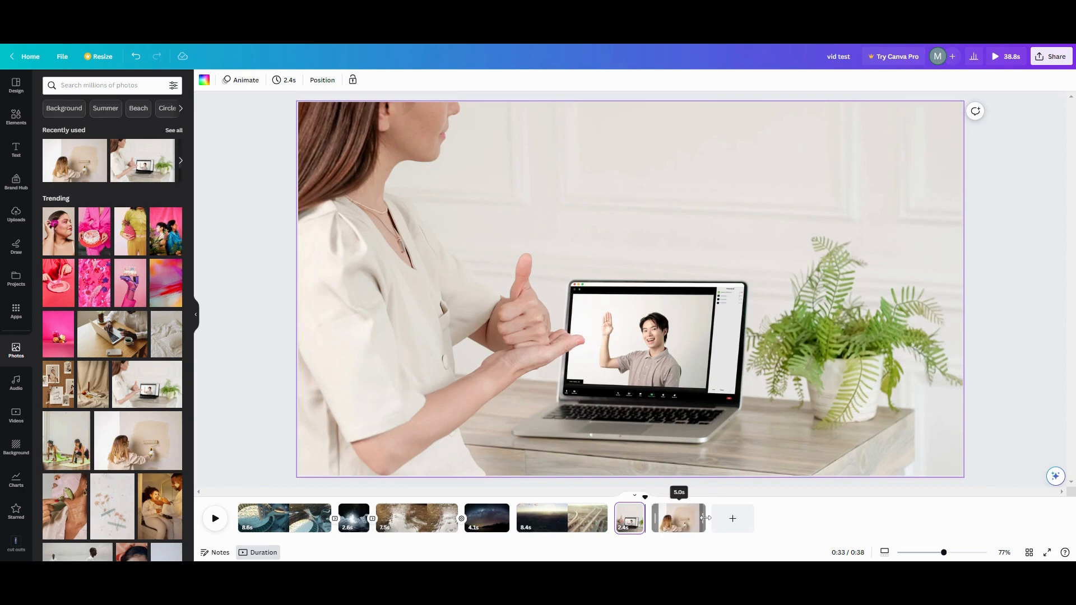
click(667, 517)
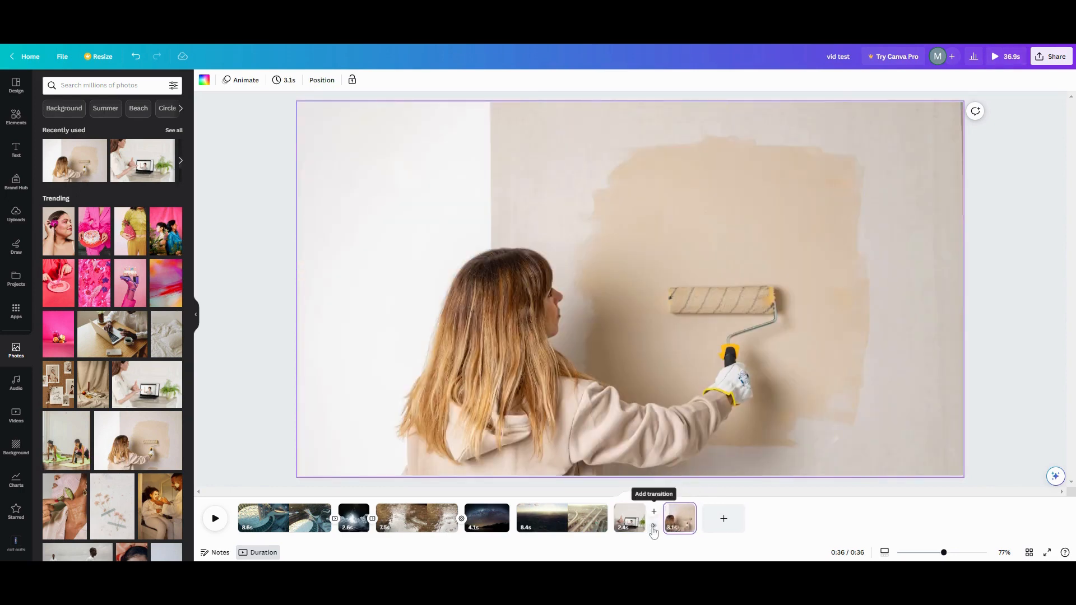
- Add a Color Wipe between the laptop and wall-painting pages, wiping leftward
click(653, 512)
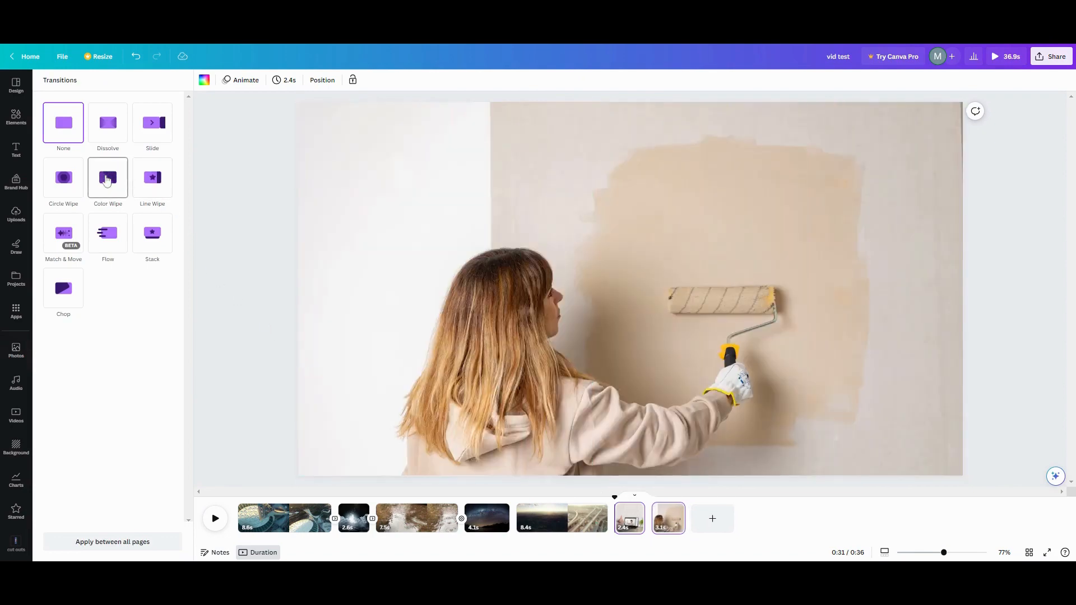
click(107, 177)
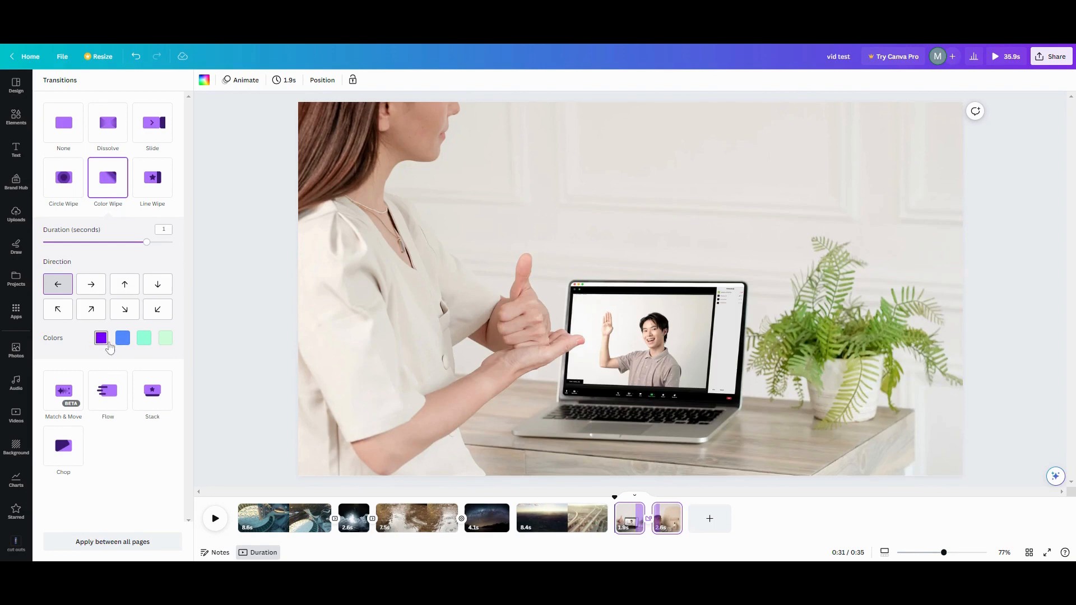
click(90, 284)
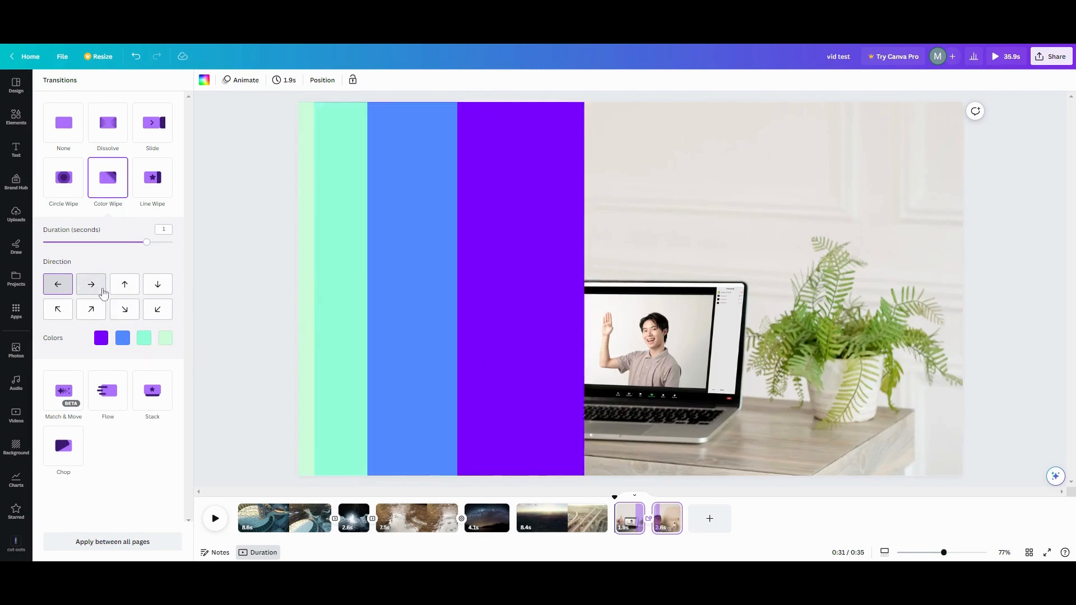
click(125, 309)
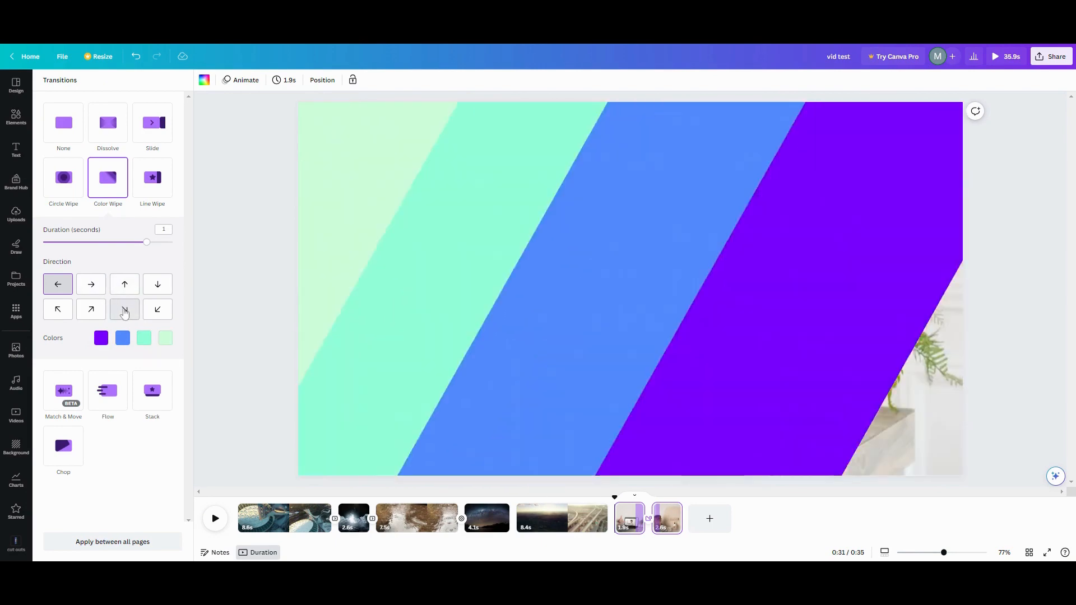
click(157, 284)
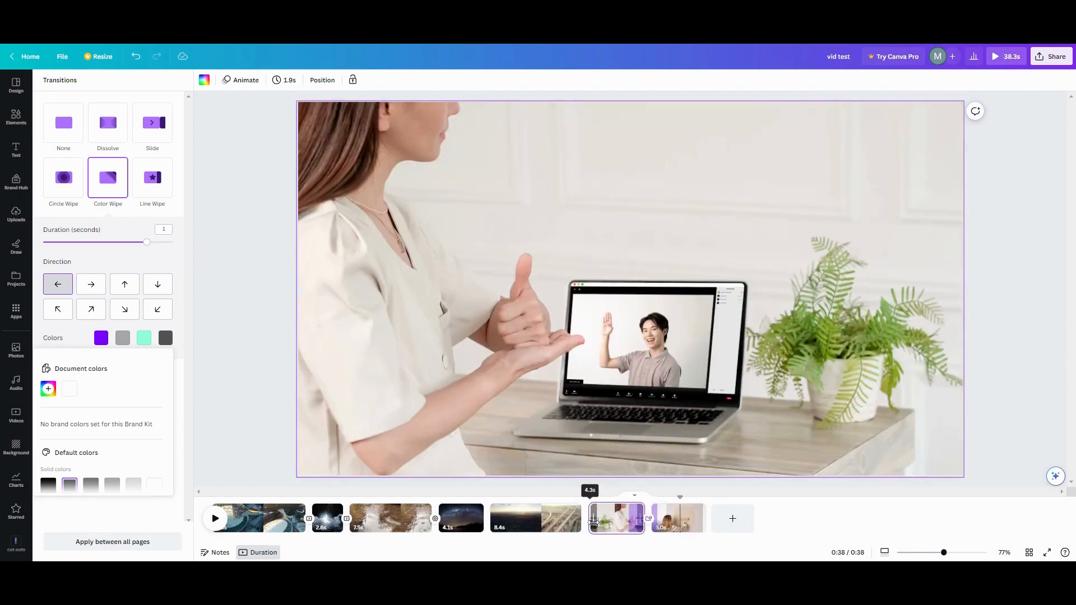
- Adjust the Color Wipe duration, ending at 2.4 seconds
drag(146, 242, 92, 242)
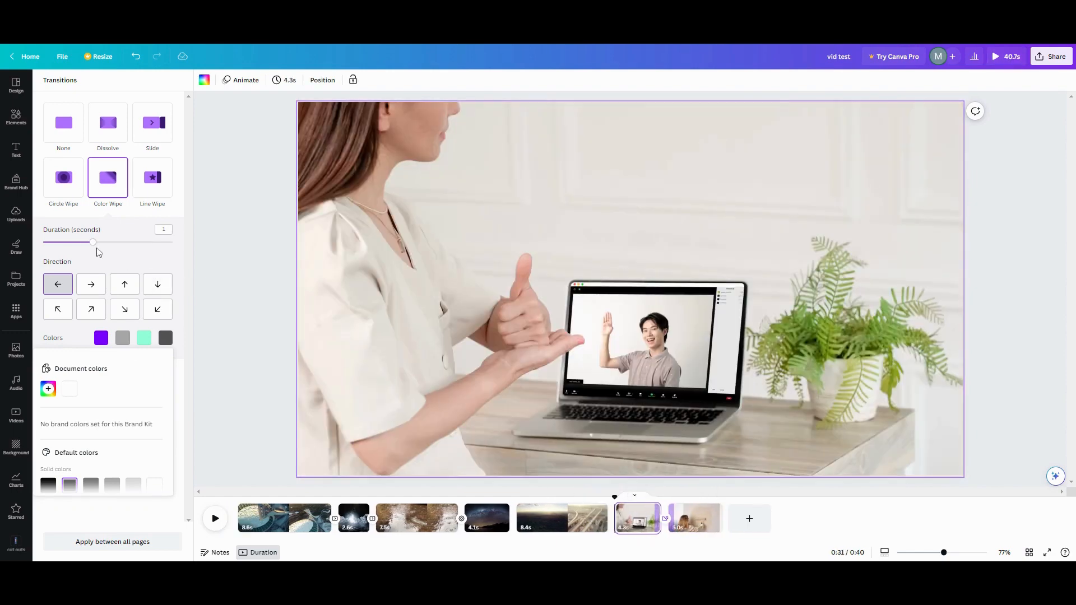
drag(92, 241, 171, 242)
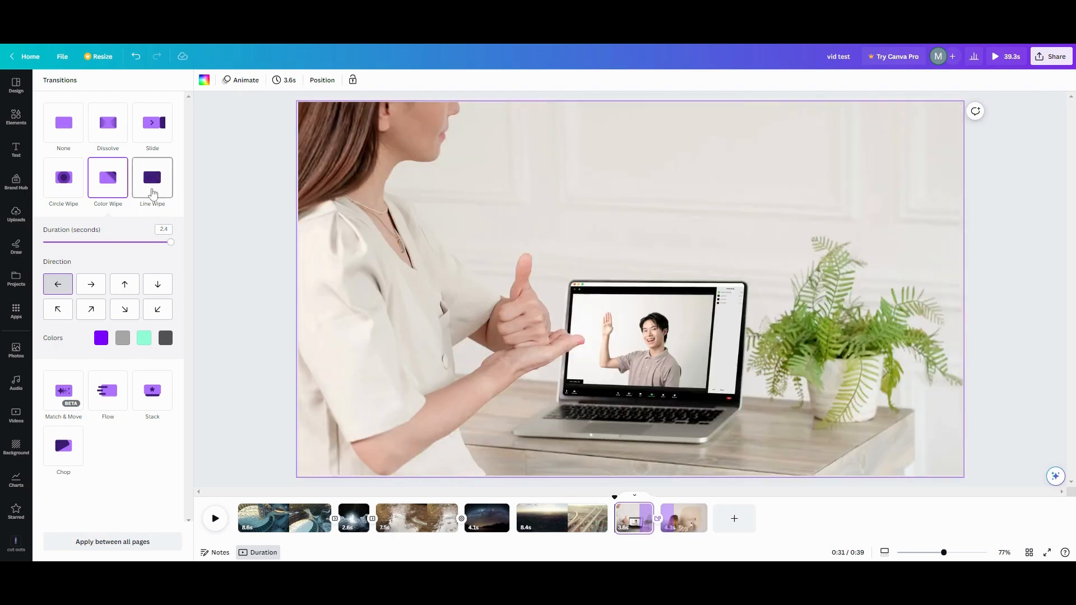
- Switch to a Line Wipe and try its directions, keeping it leftward at 2.4 seconds
click(152, 177)
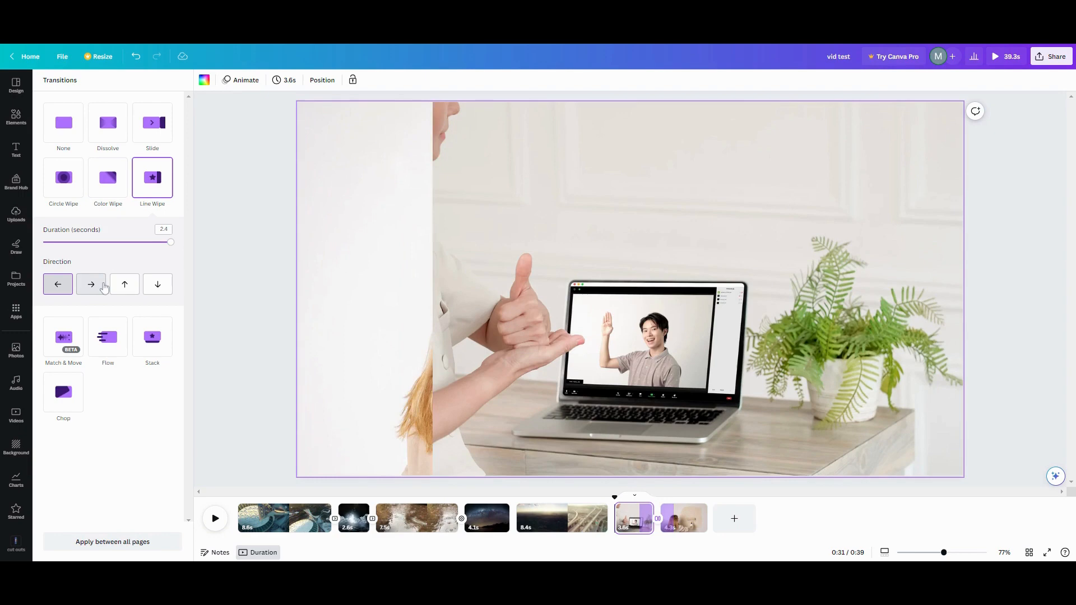
click(124, 284)
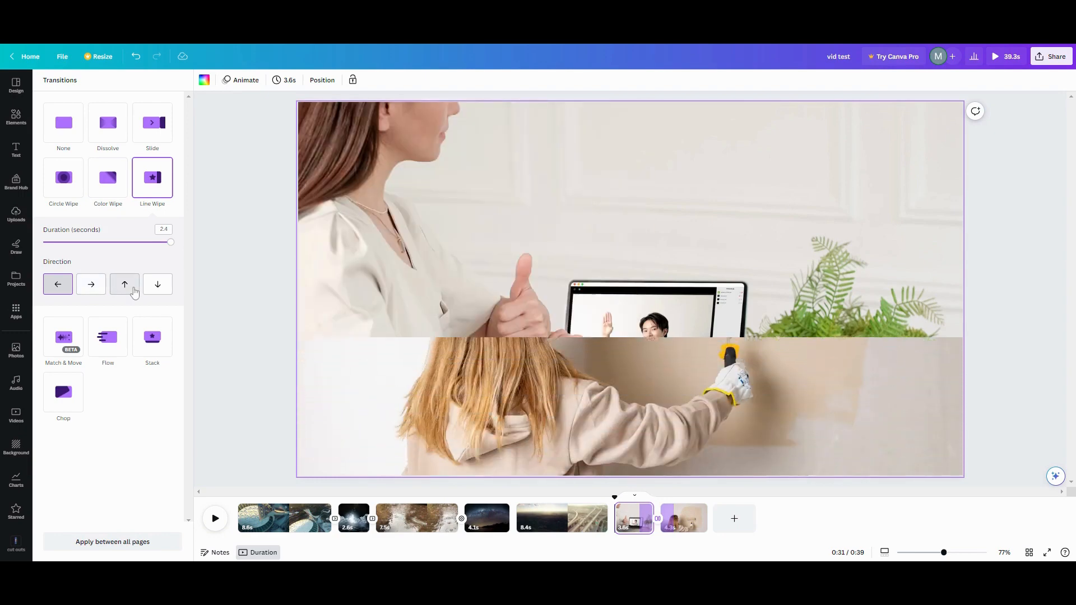
click(157, 284)
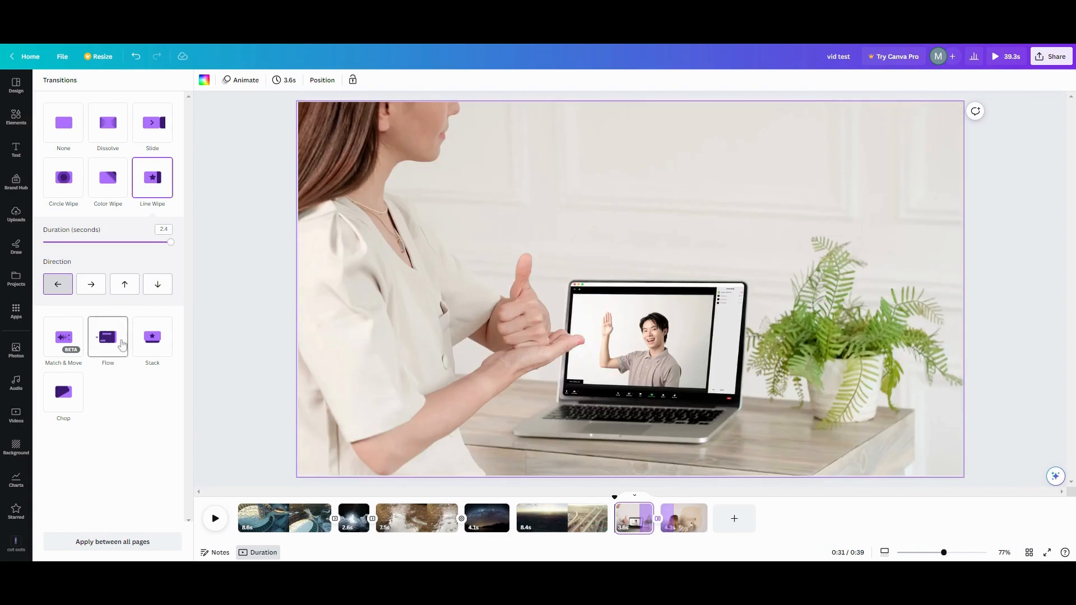
mouse_move(251, 444)
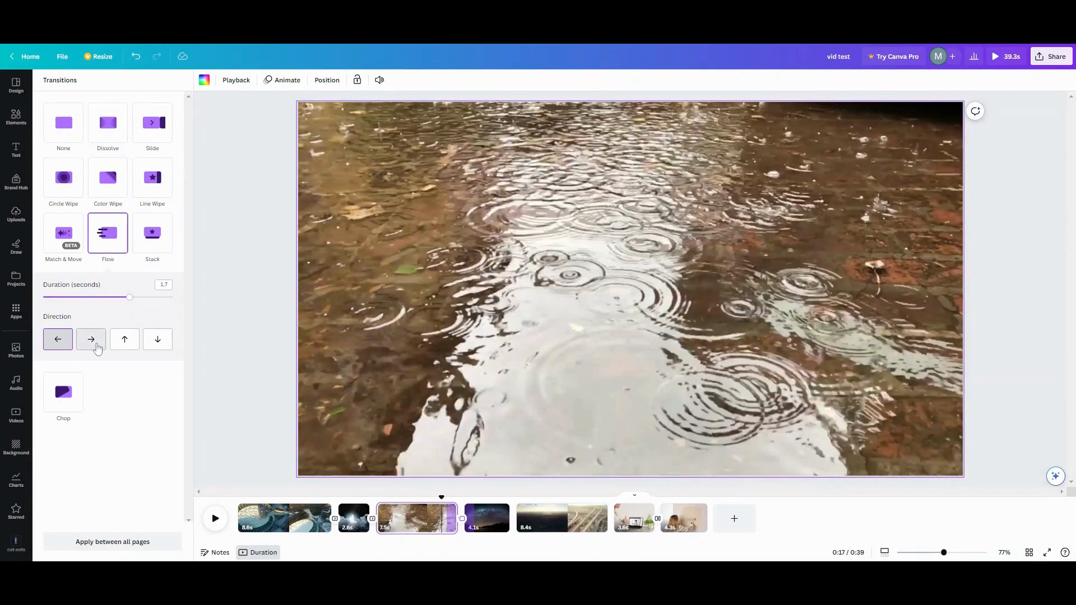
- Change the transition after the rain clip to a 2.5-second upward Flow and play it
click(90, 339)
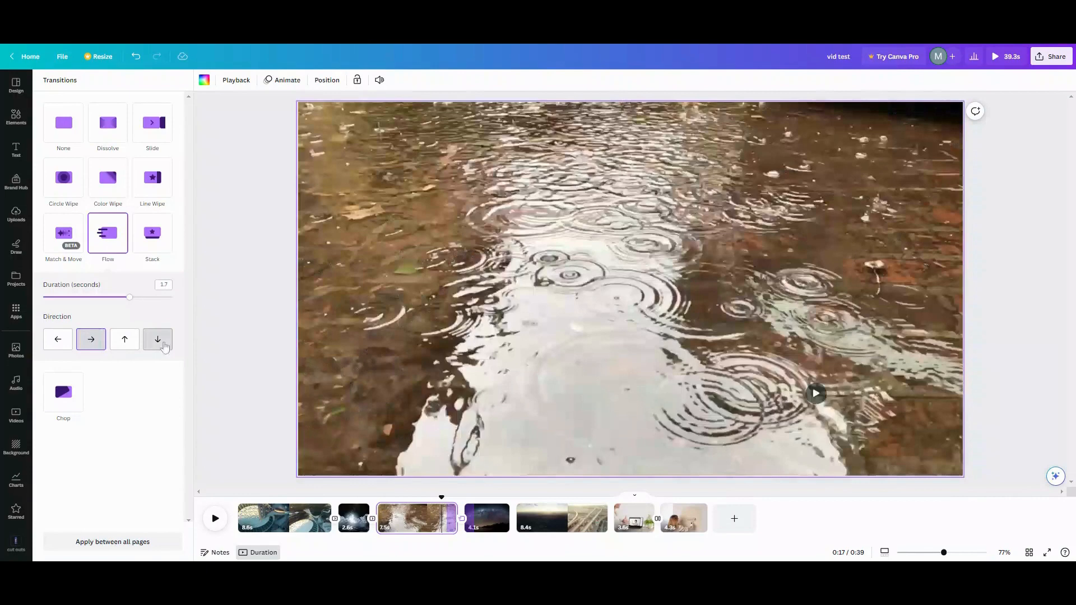
drag(130, 297, 168, 297)
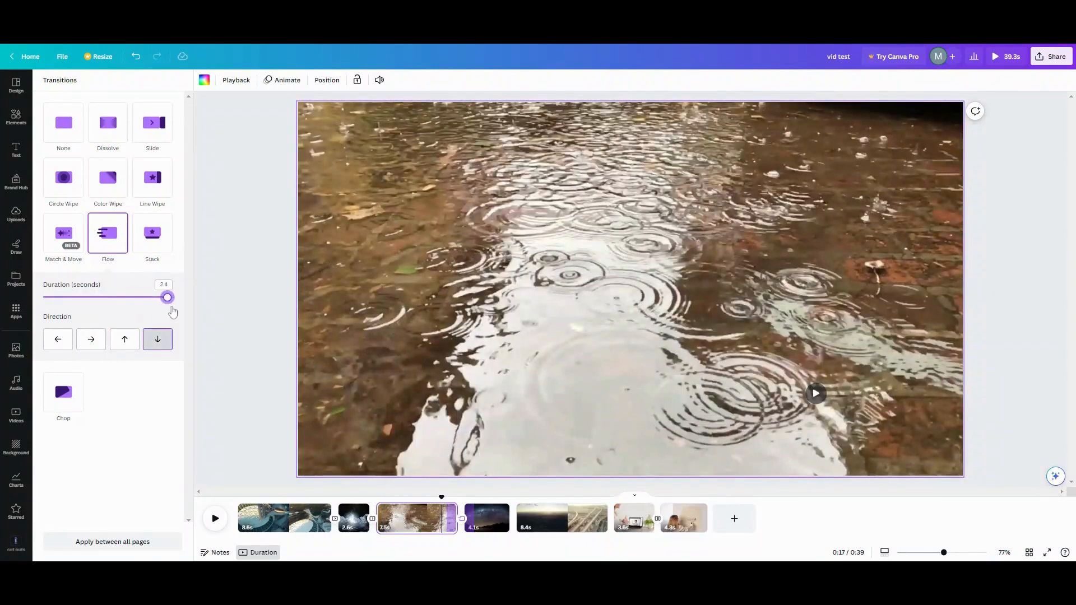
click(124, 339)
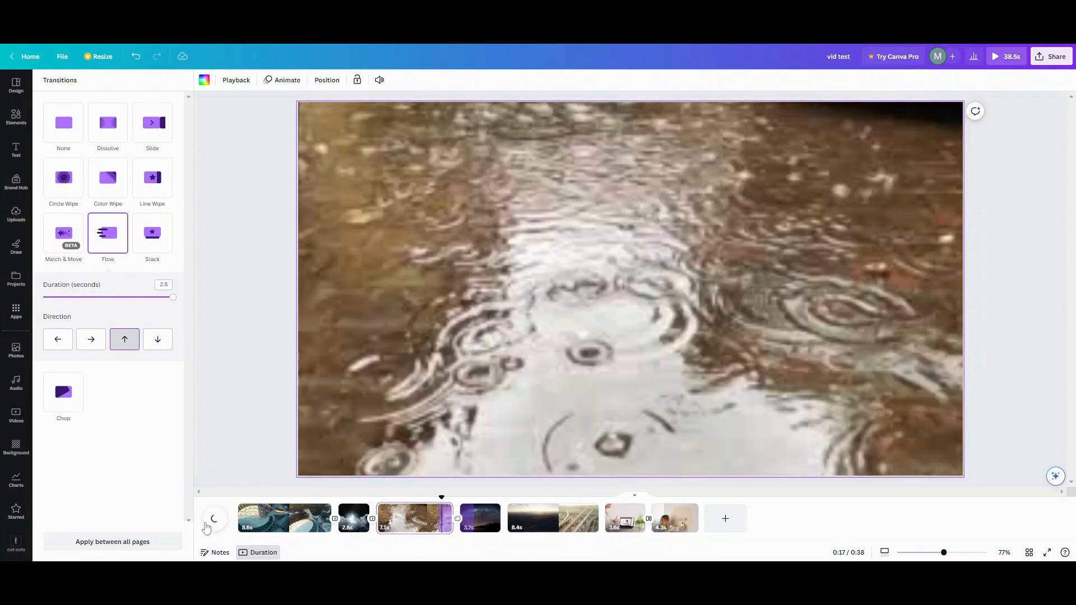
click(214, 518)
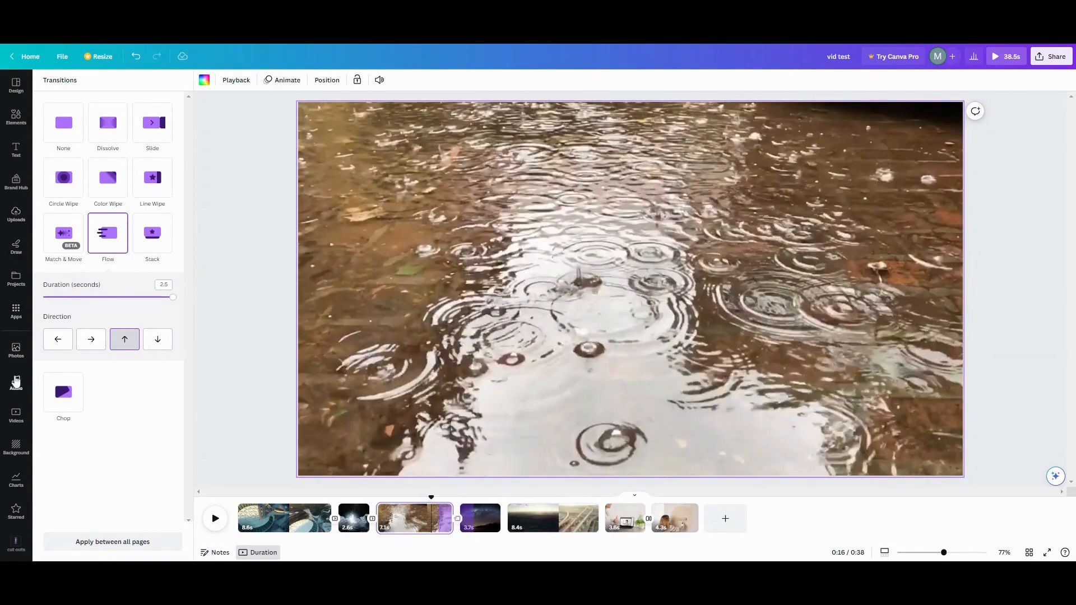
click(16, 150)
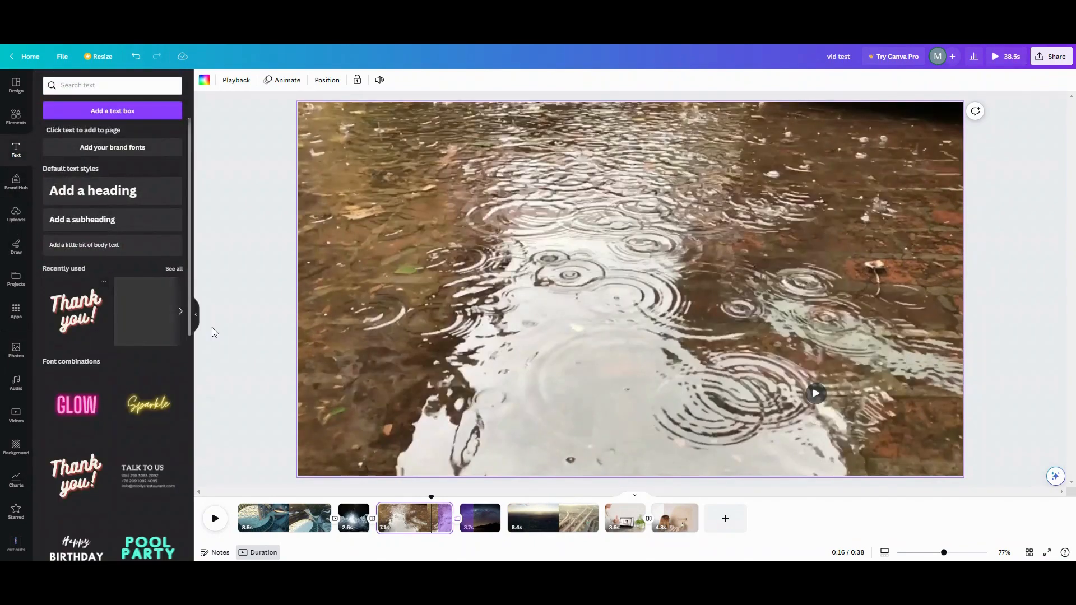
- Add a 'Thank you!' title and the purple bull graphic to the rain page, then play
click(76, 309)
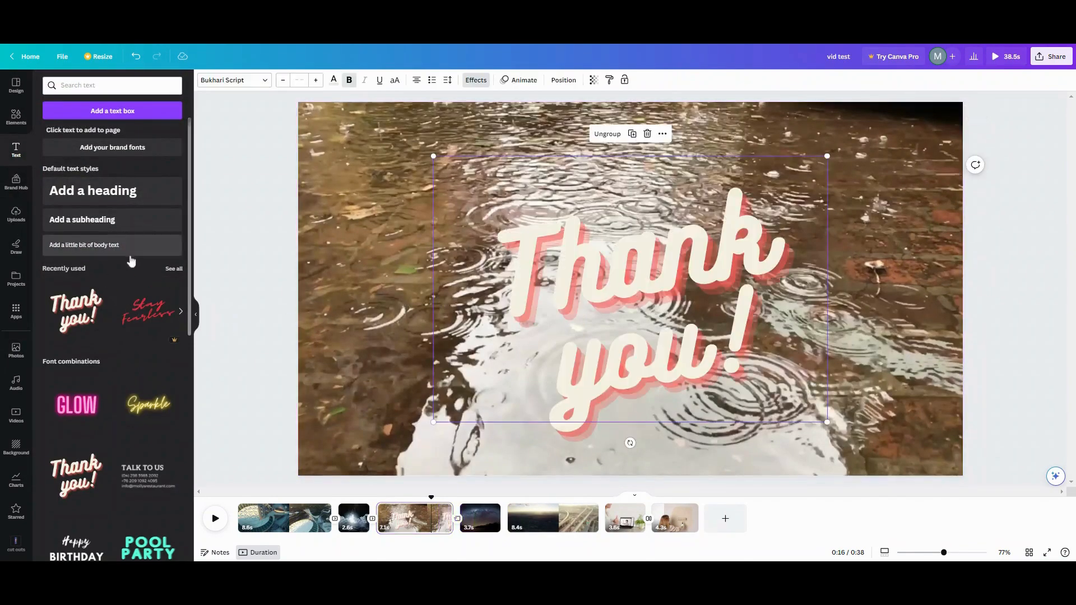
click(16, 117)
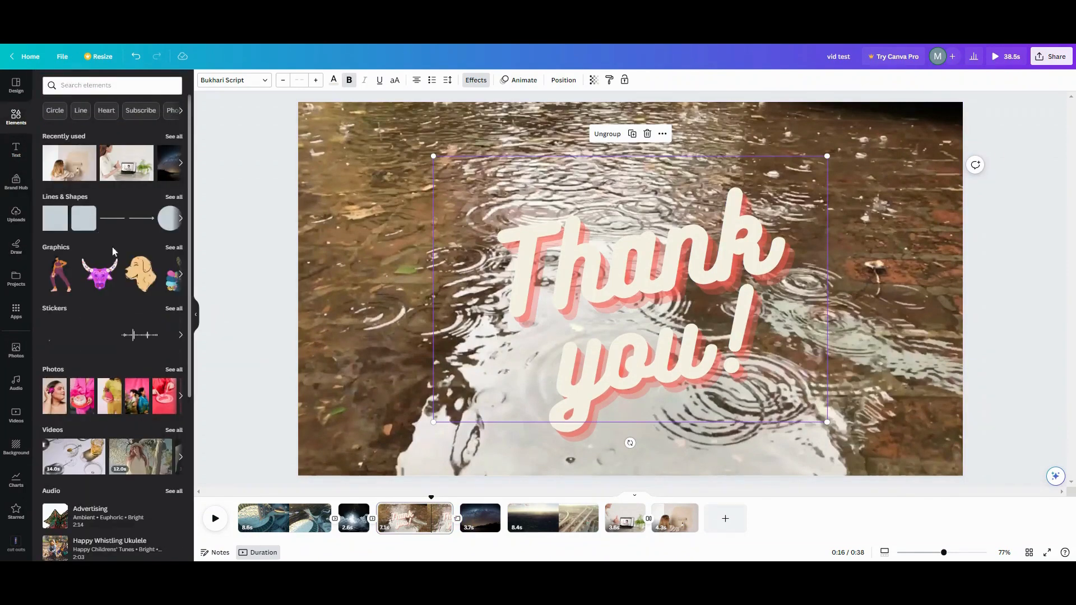
click(100, 272)
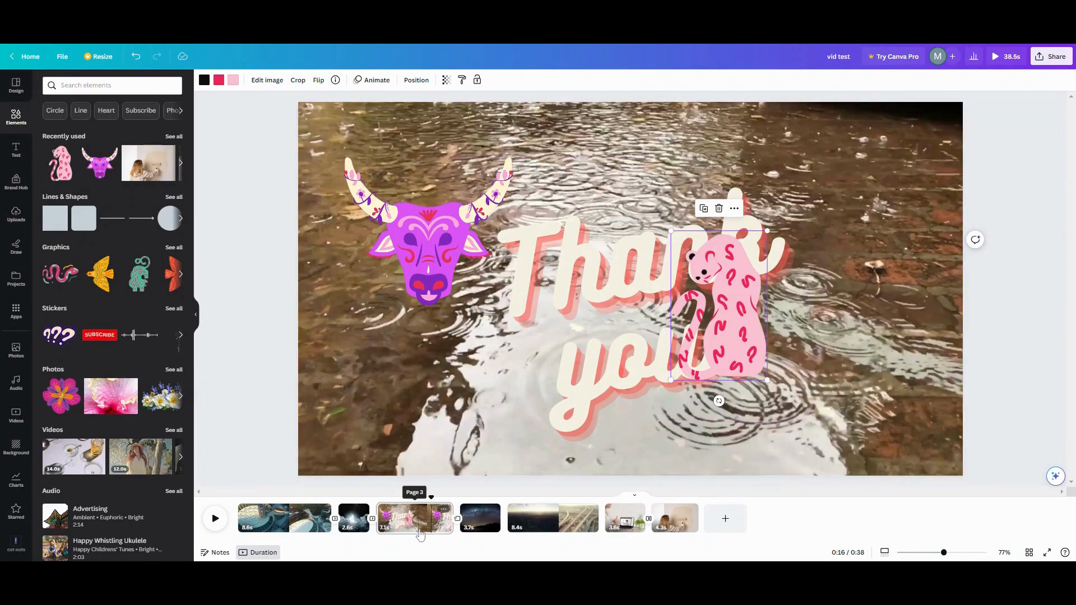
click(214, 518)
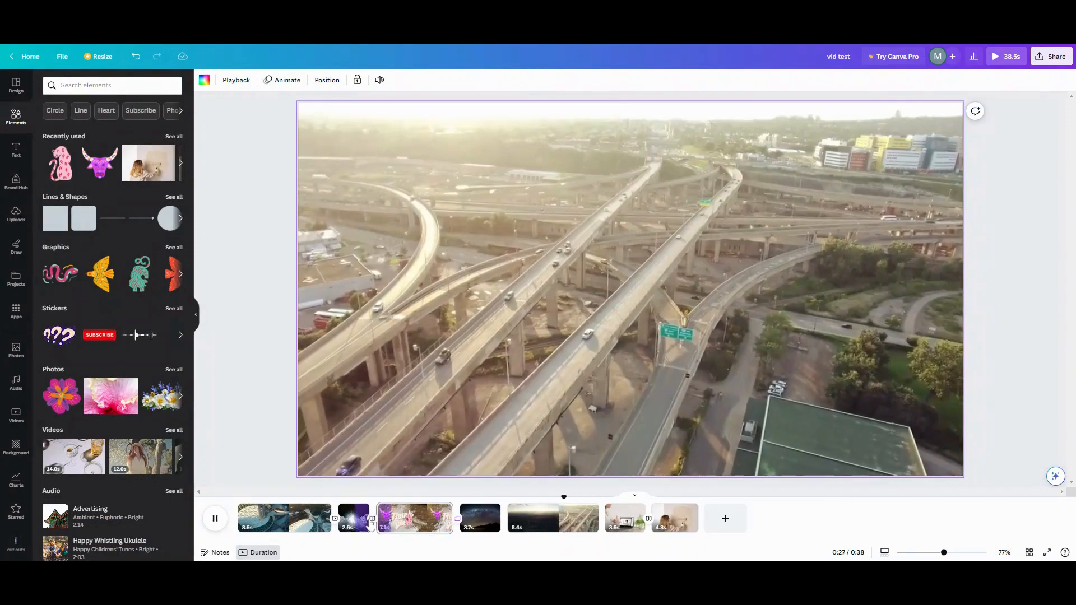
- Replay from an earlier clip, stop on the Thank you page, and hide the elements panel
click(334, 518)
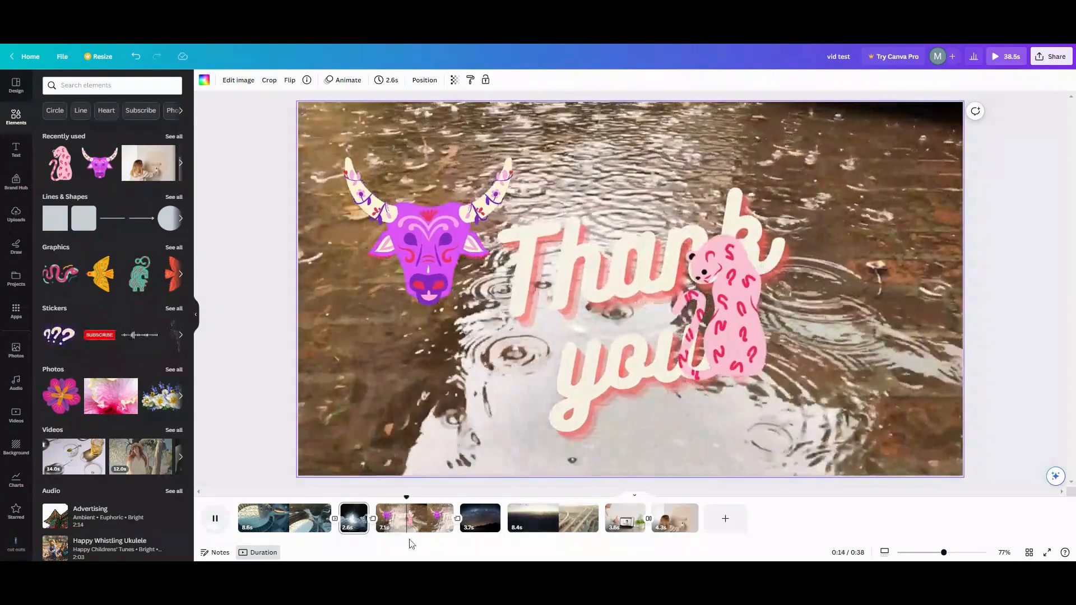
click(414, 518)
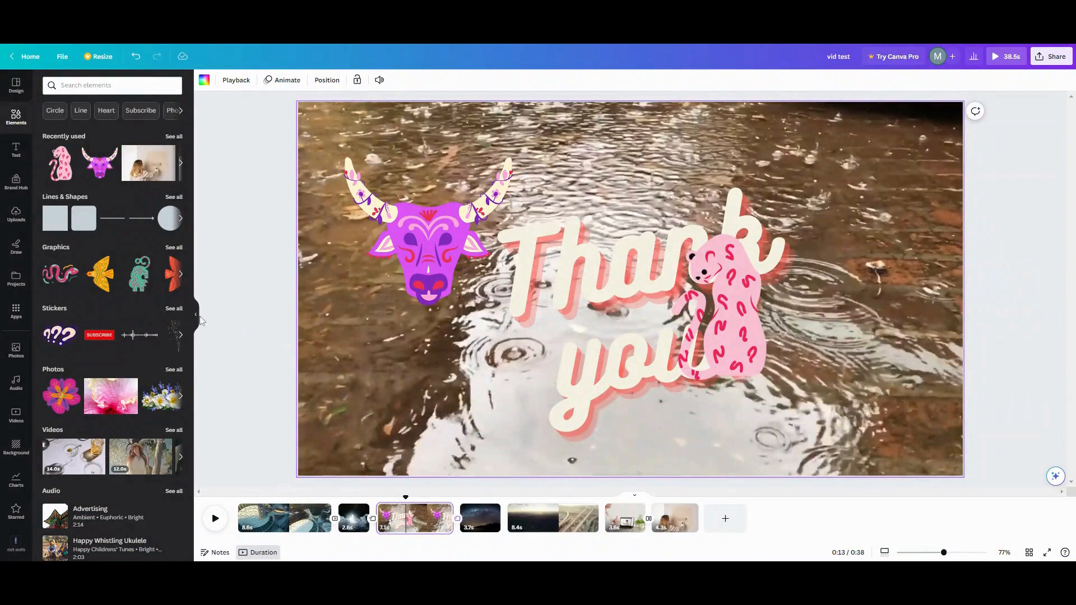
click(198, 315)
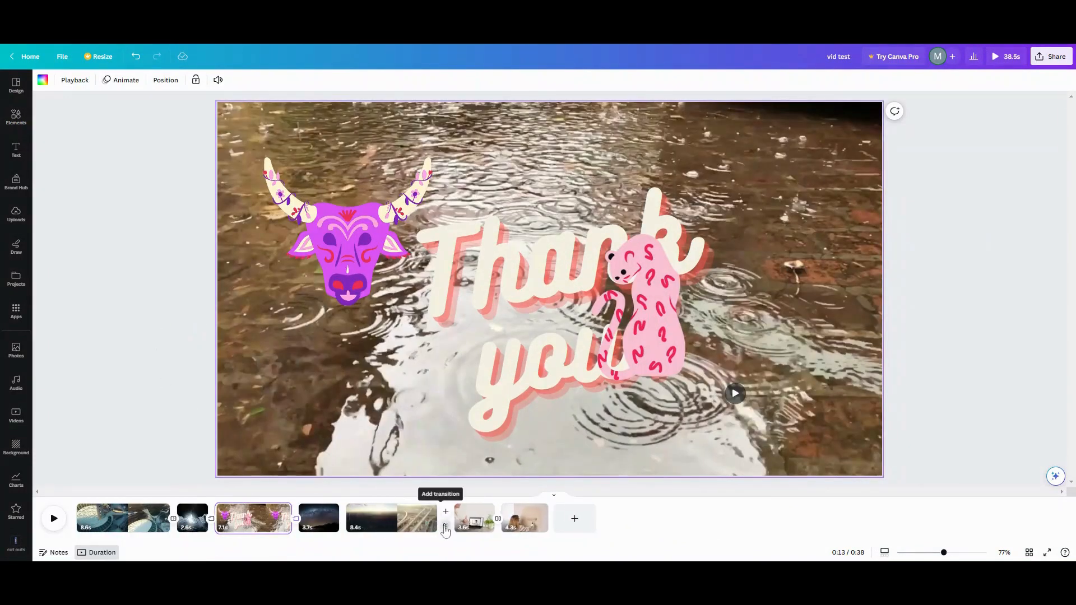
- Add a highway-to-laptop transition, trying Chop's clockwise spin and origin before choosing Match & Move
click(446, 527)
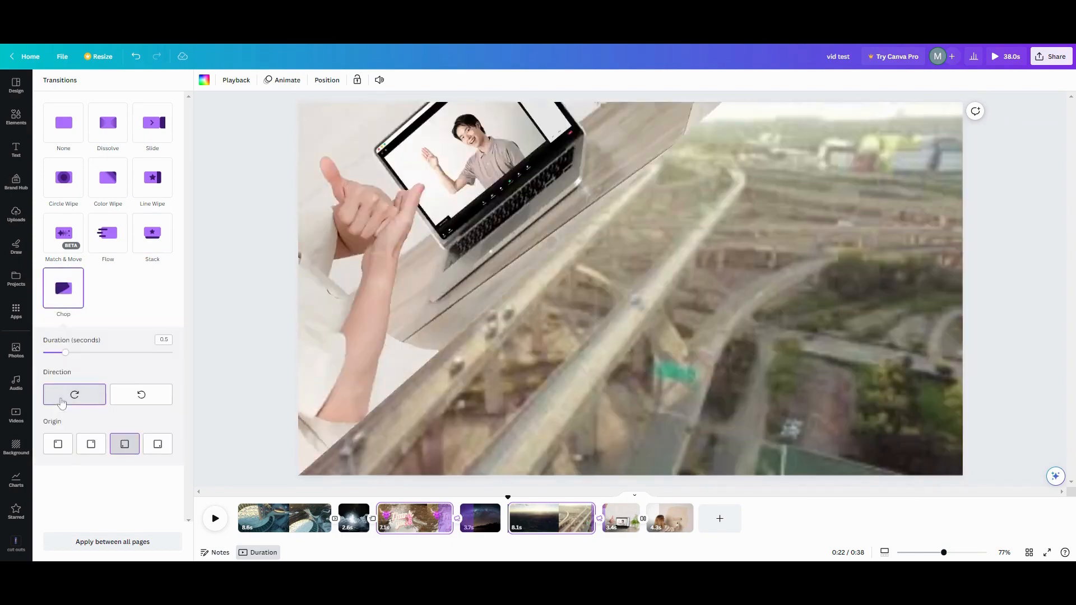
click(141, 394)
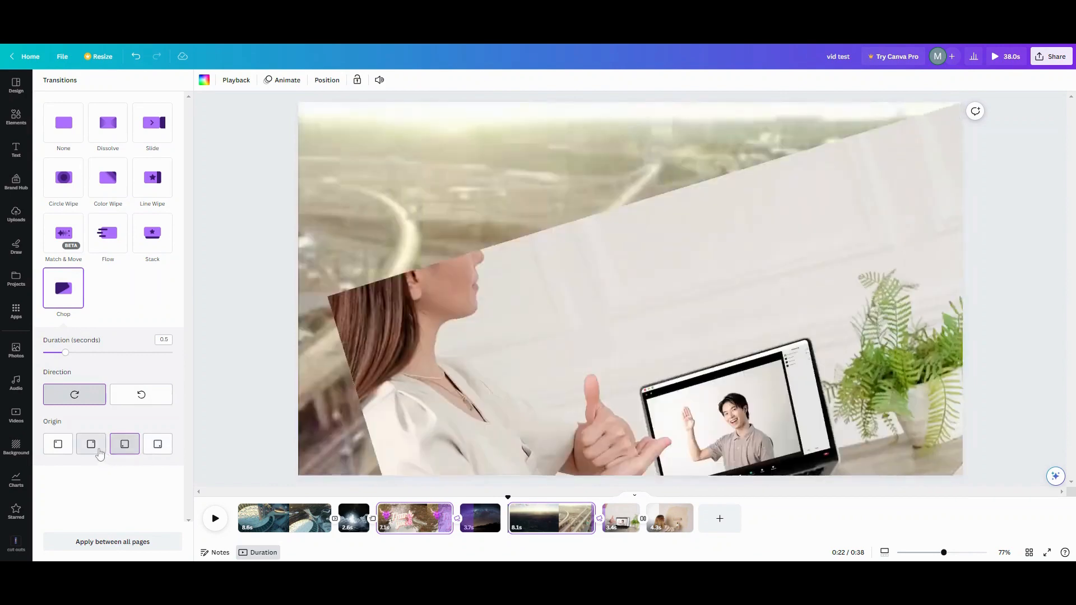
click(58, 444)
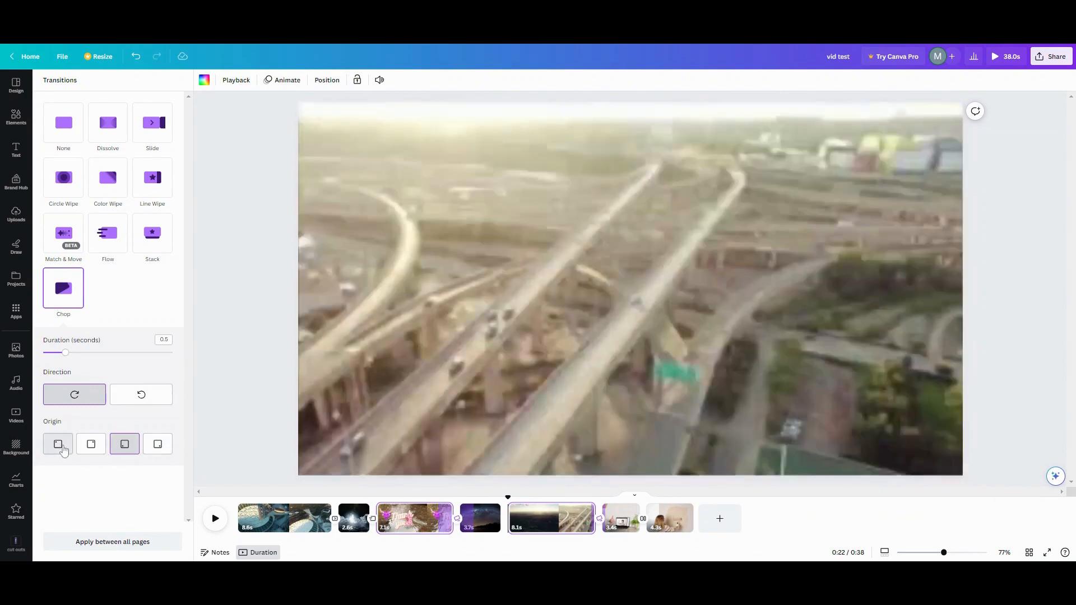
mouse_move(70, 441)
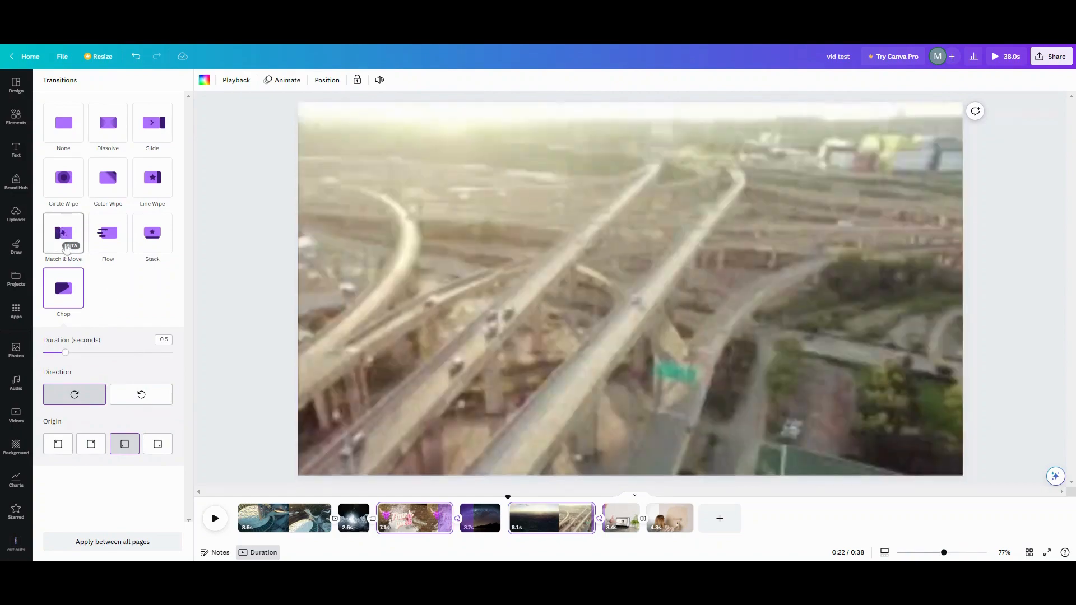
click(63, 233)
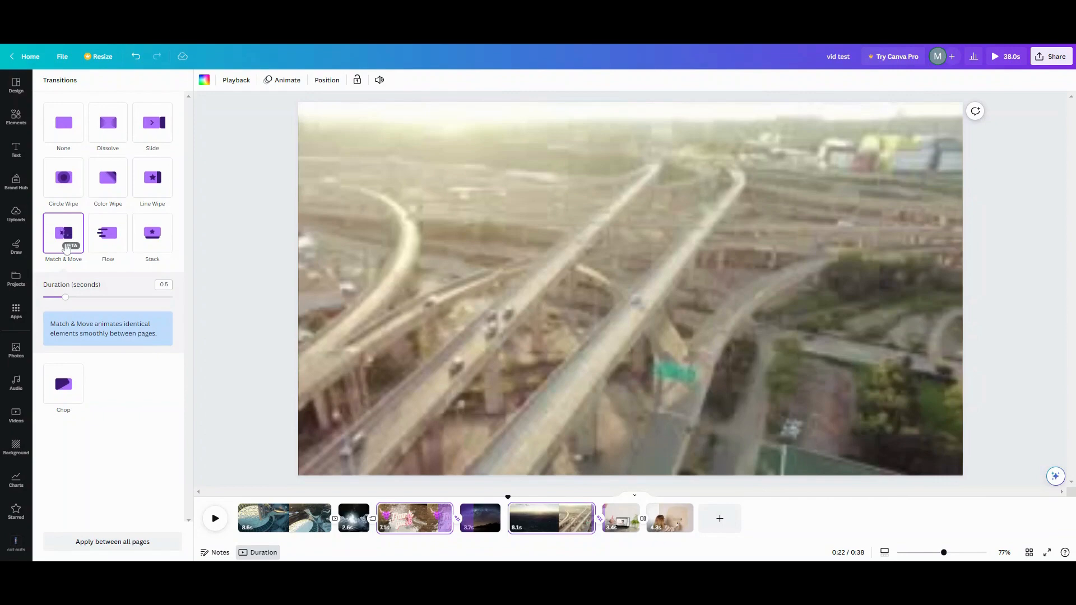
mouse_move(553, 521)
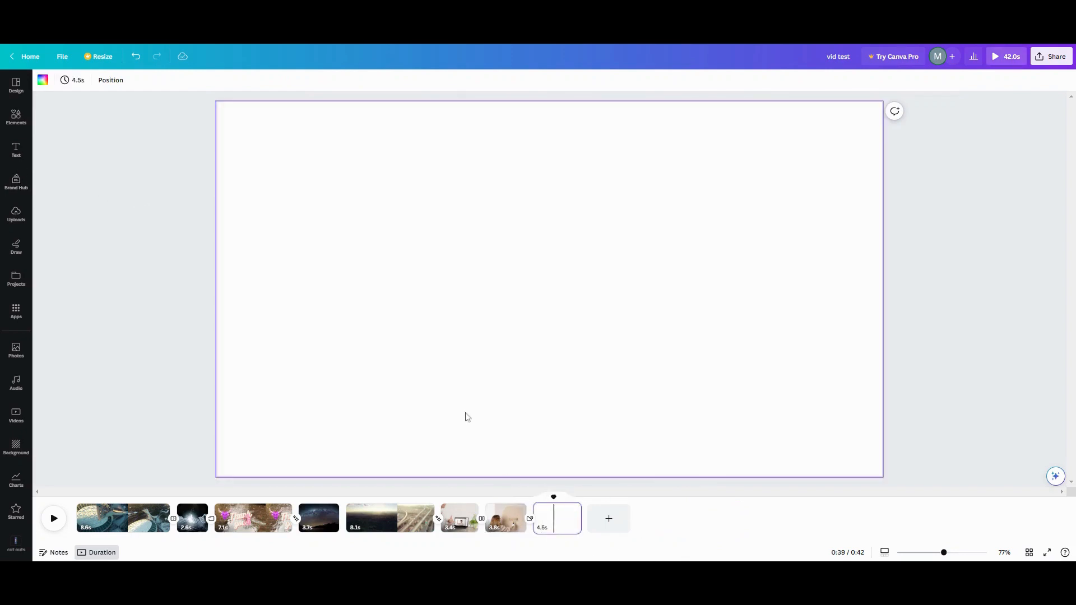
- Put the Thank you text on the new page and duplicate that page
click(16, 150)
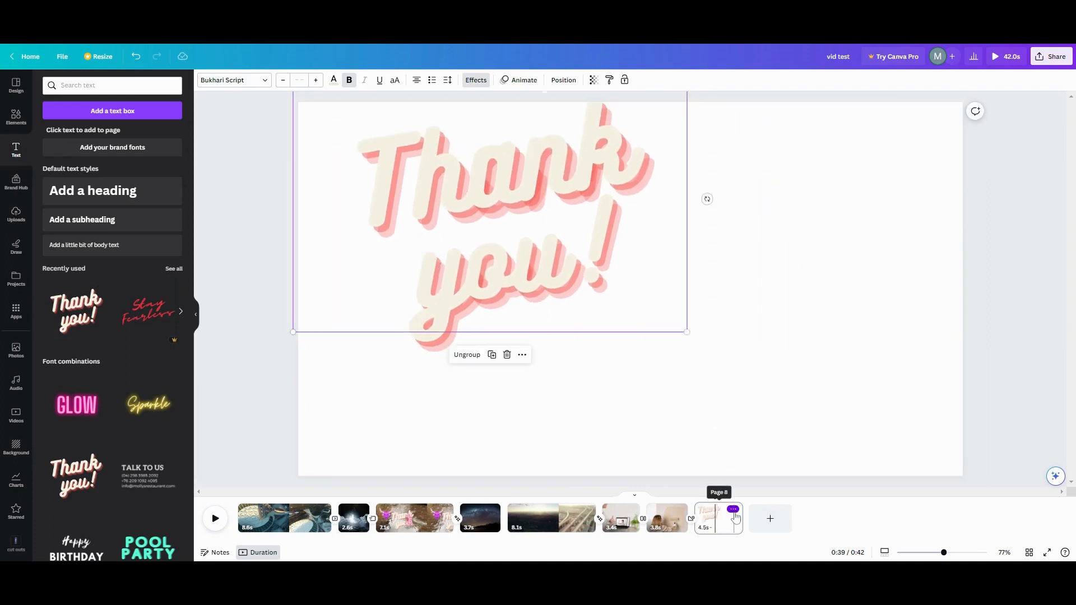
click(731, 510)
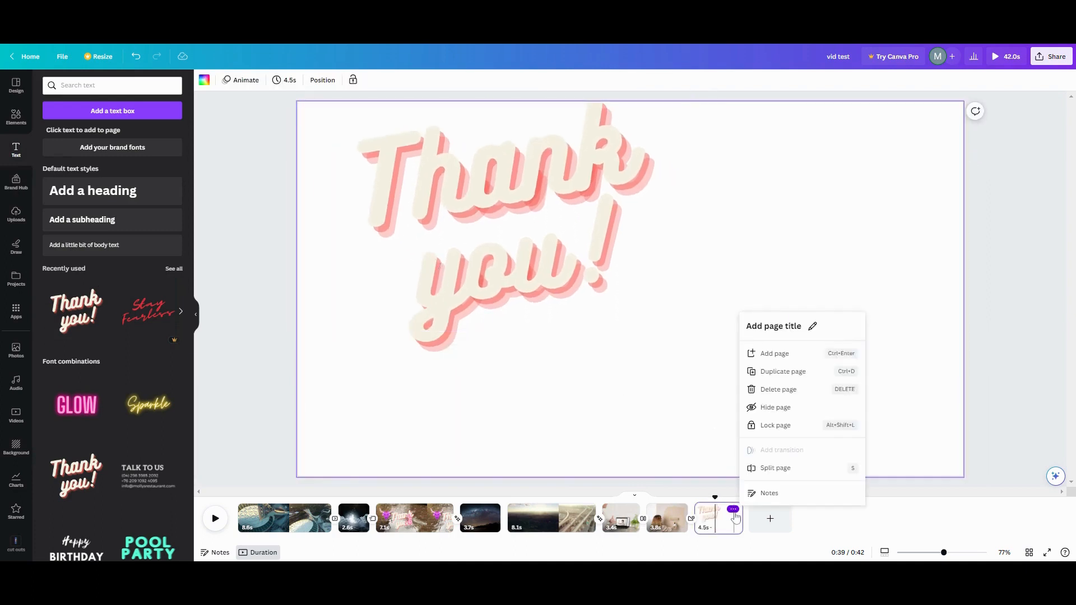
click(782, 371)
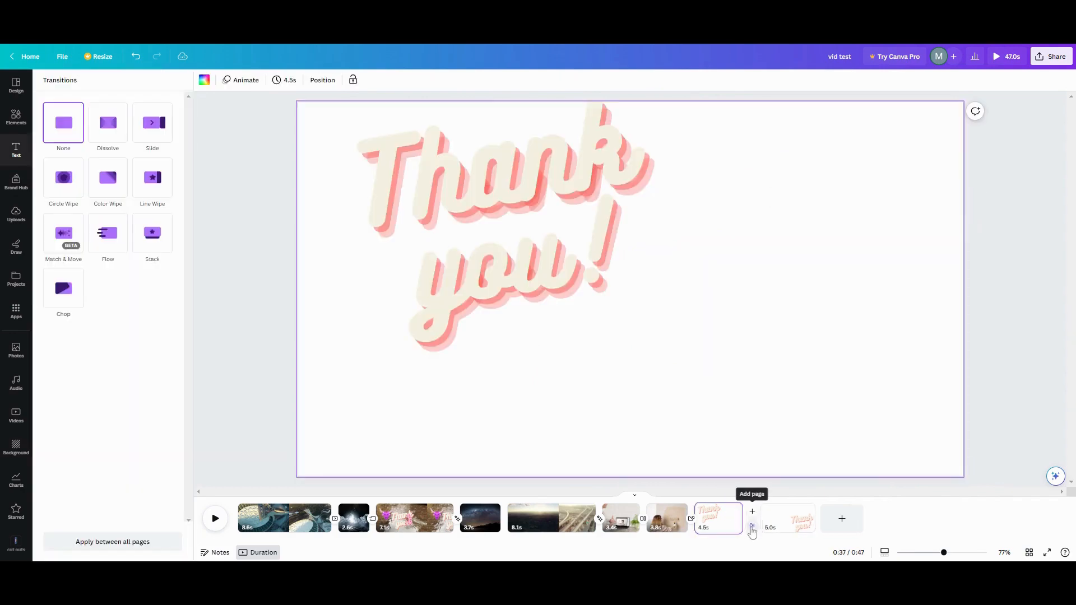
- Join the two Thank you pages with a 2.1-second Match & Move and preview it
click(62, 233)
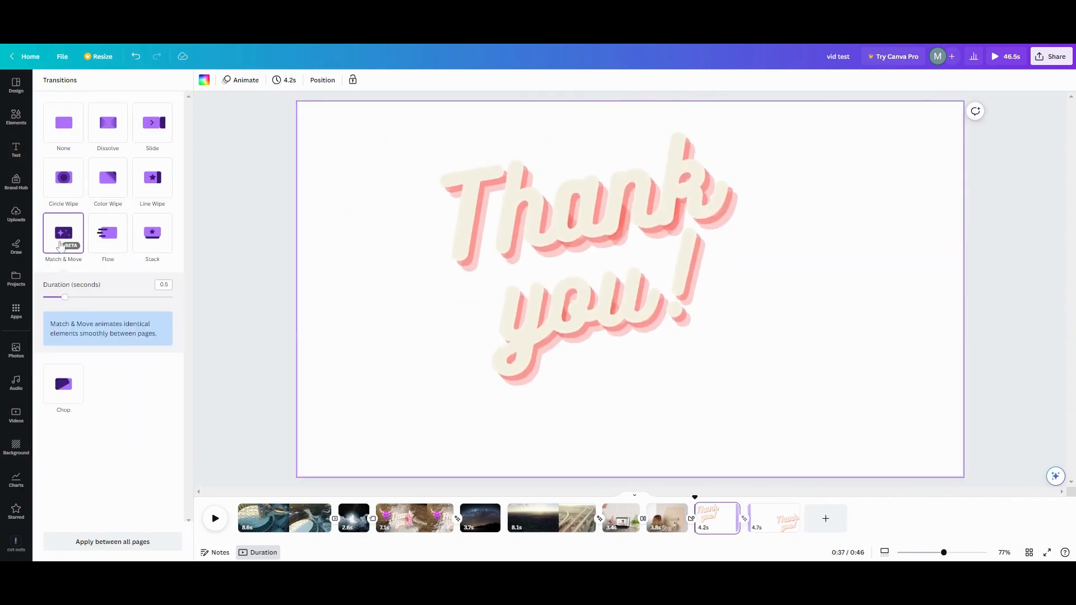
drag(65, 297, 151, 297)
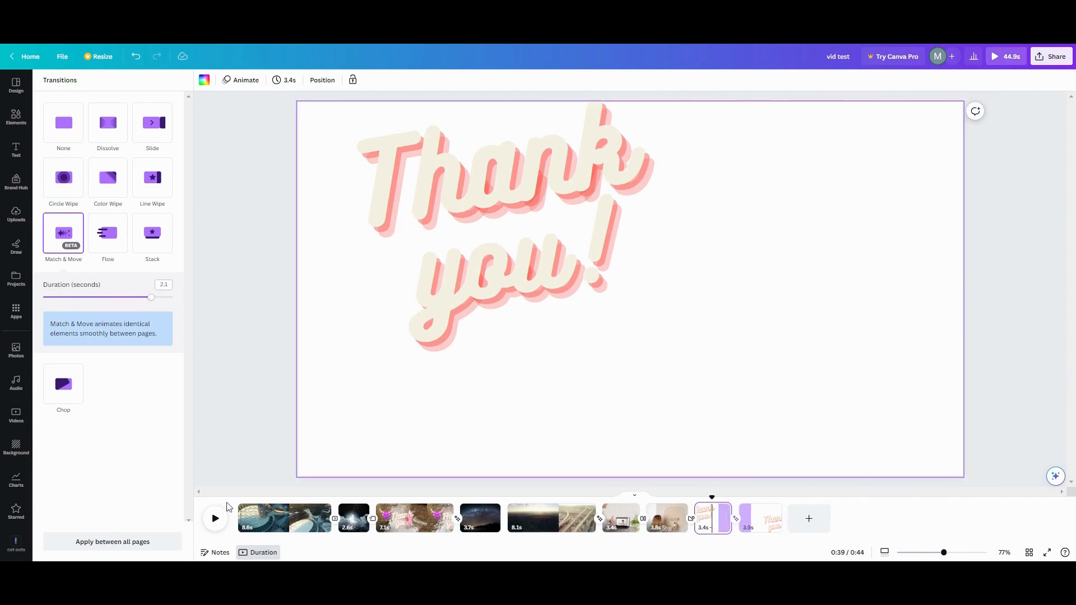
click(215, 519)
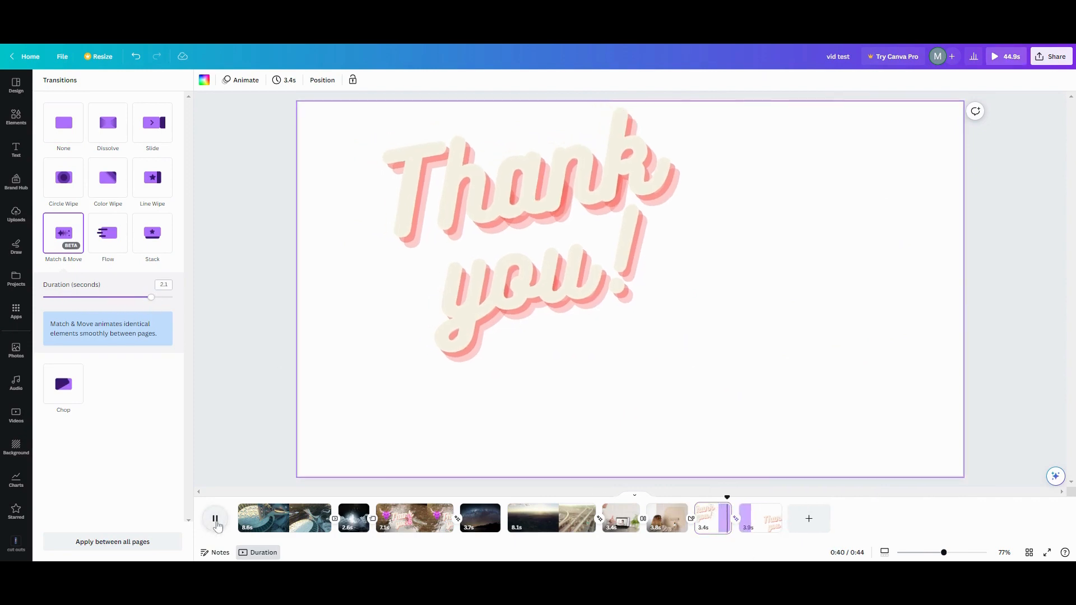
click(215, 517)
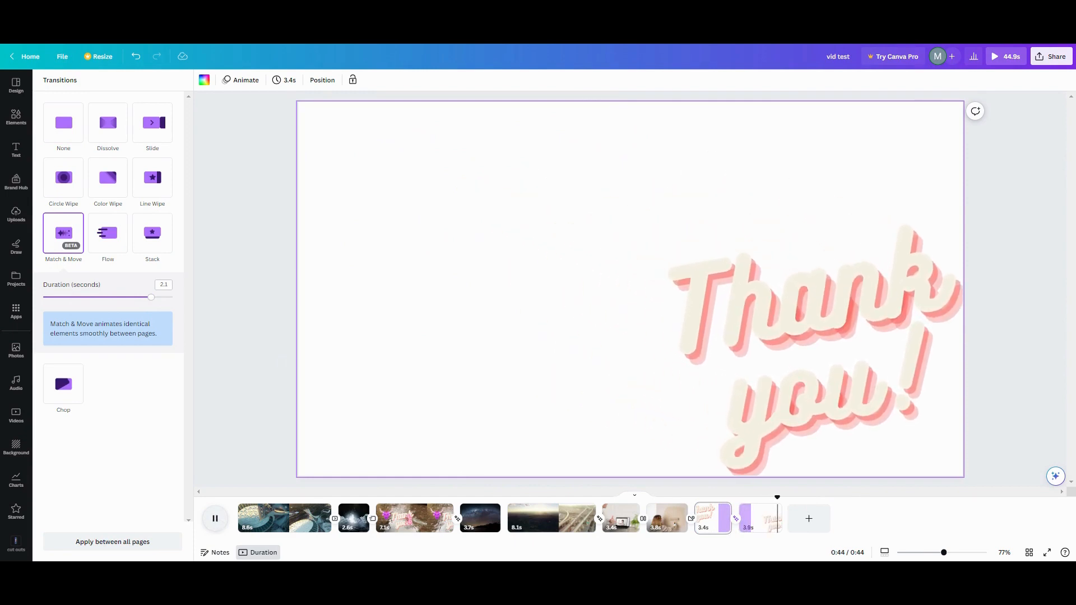
- Stop the preview at the end and open the 2.4-second Slide between pages 1 and 2
click(214, 518)
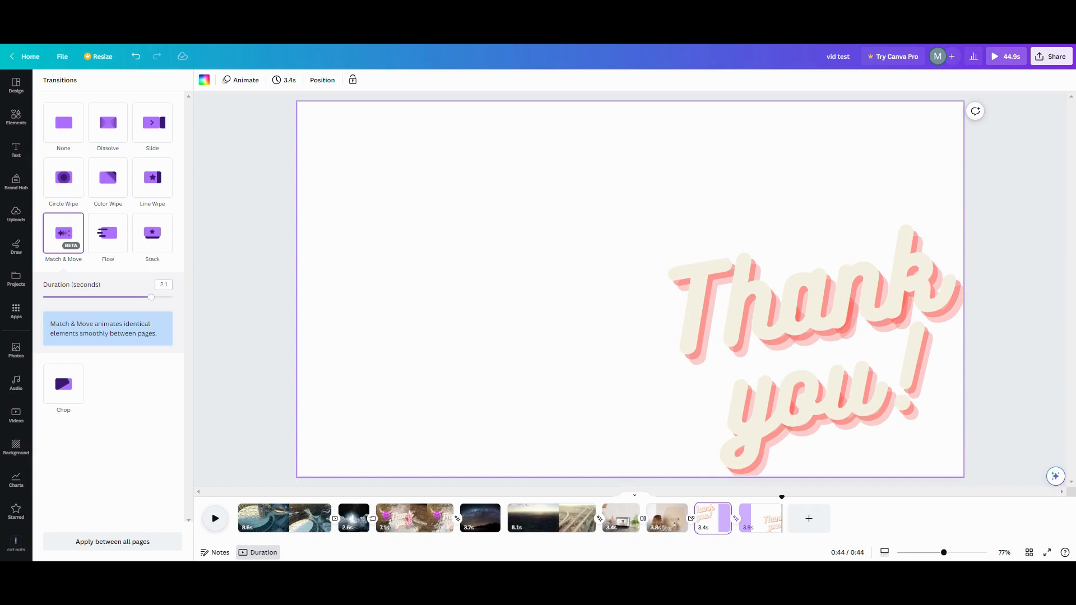
click(284, 518)
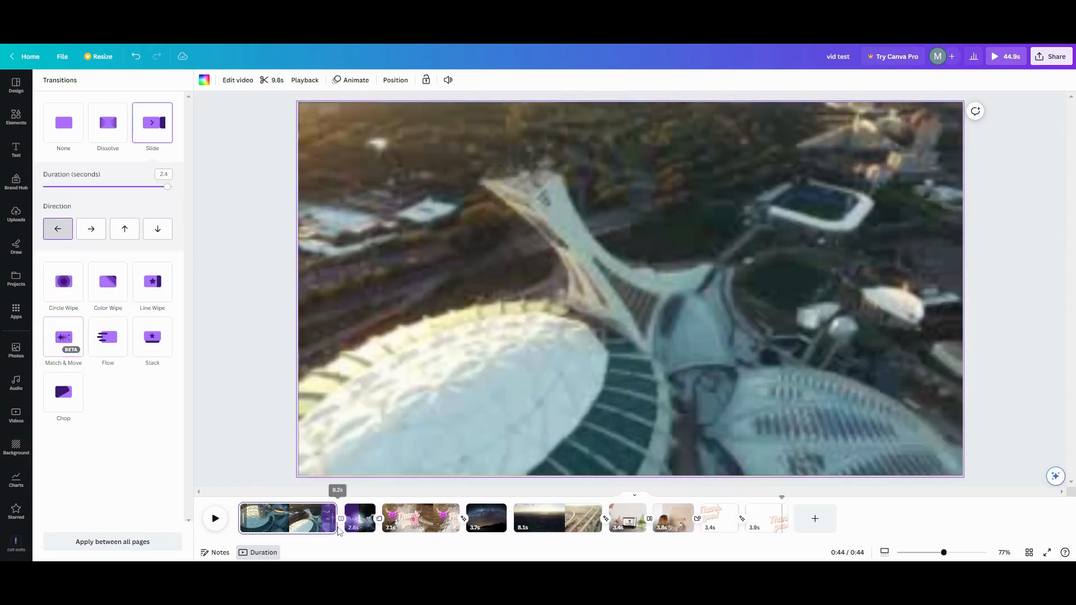